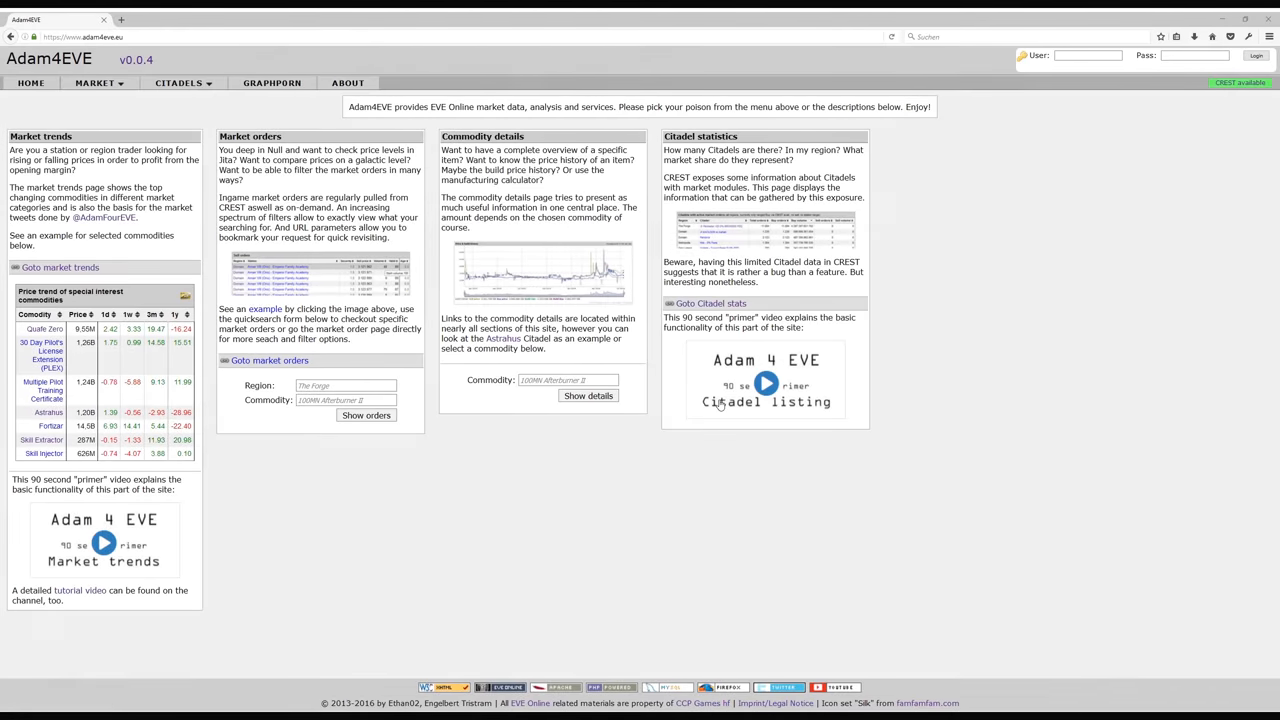
{"action": "mouse_move", "coordinate": [400, 440]}
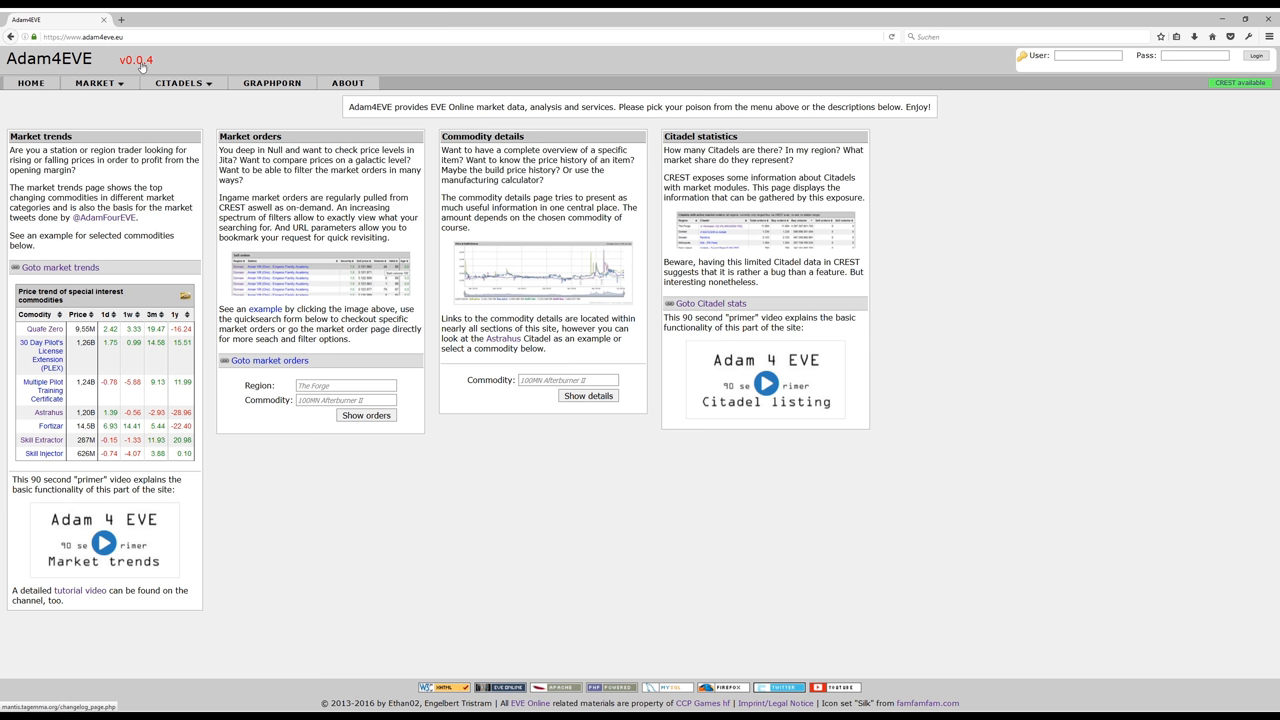
Step: Glance at the version changelog, then open the kills and jumps graph generator
{"action": "left_click", "coordinate": [136, 60]}
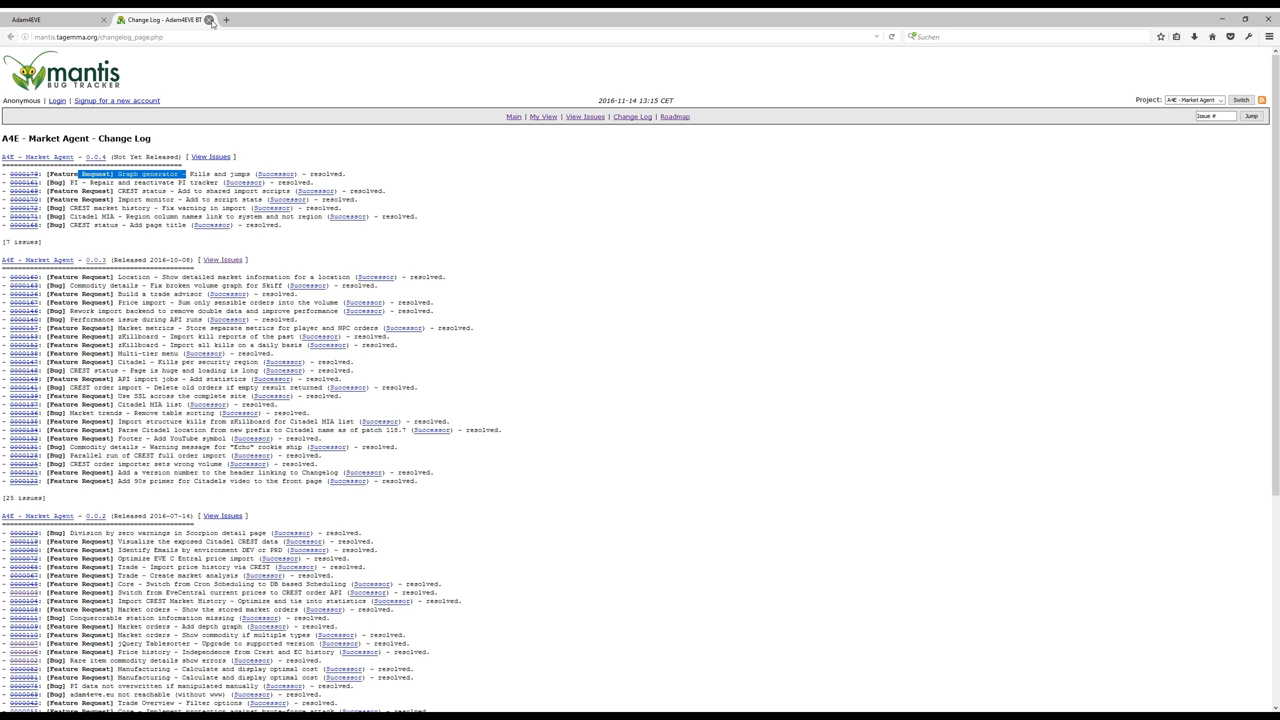
{"action": "left_click", "coordinate": [55, 19]}
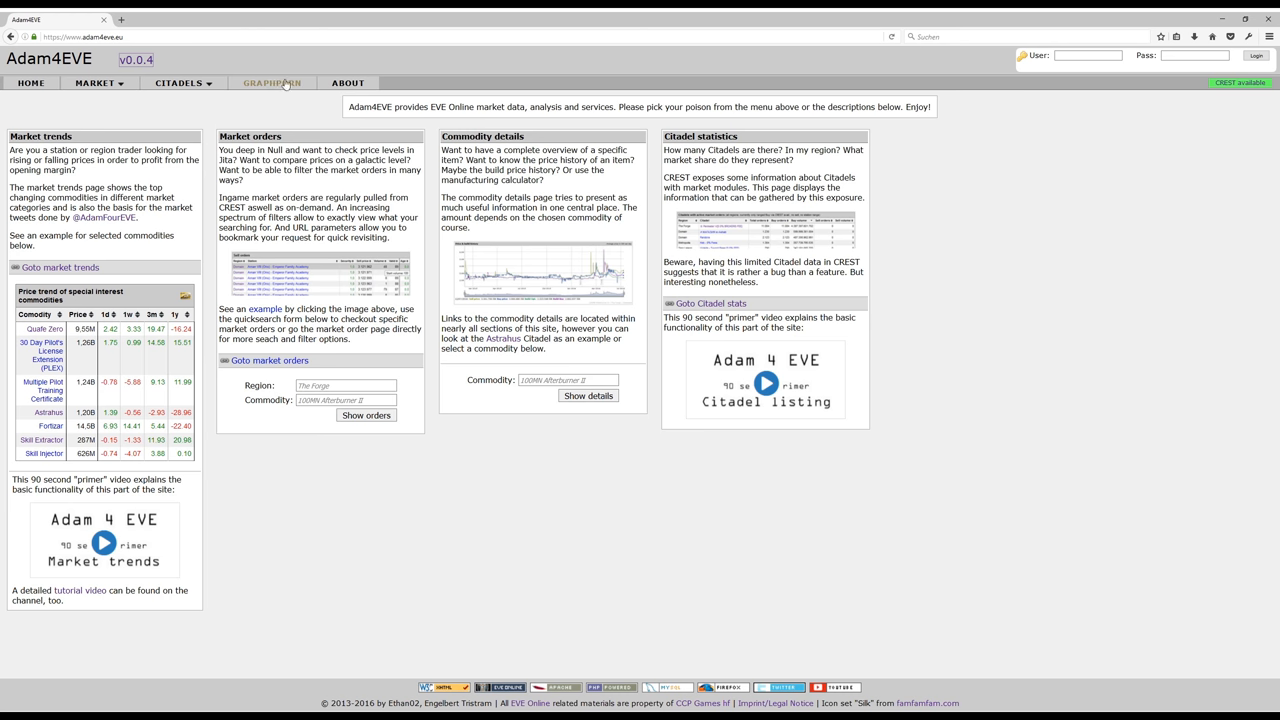
{"action": "mouse_move", "coordinate": [290, 88]}
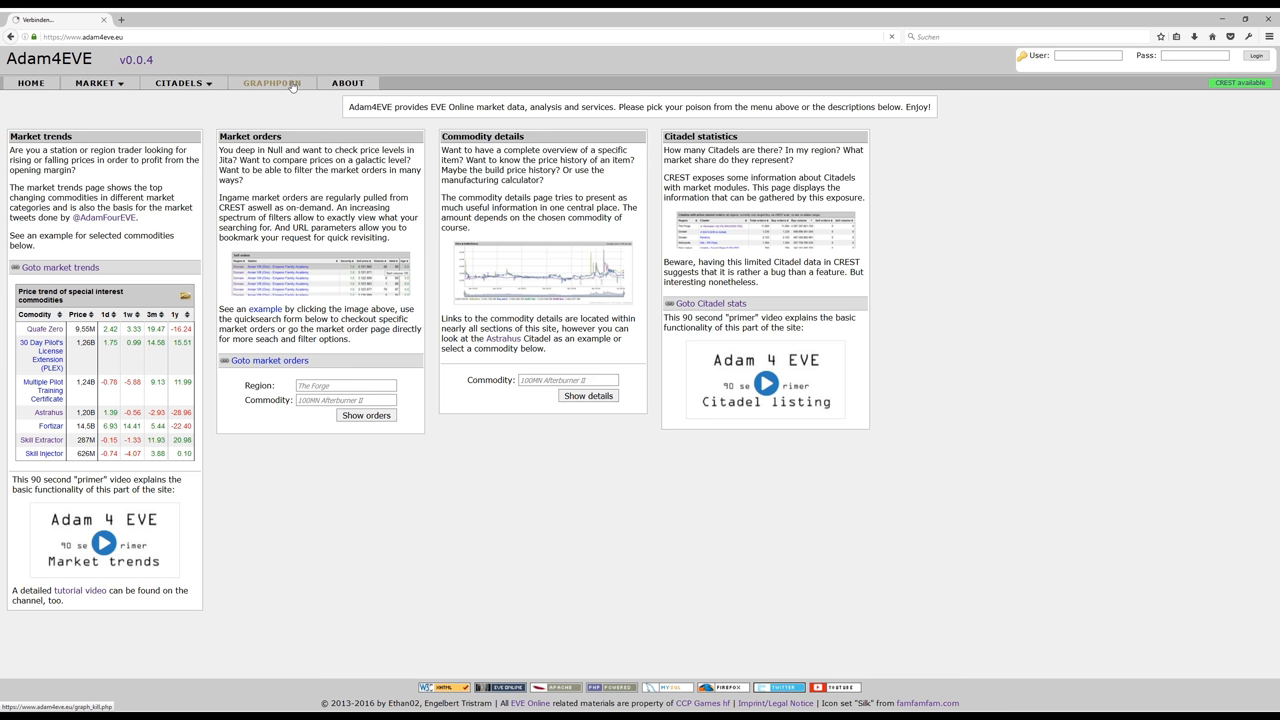
{"action": "left_click", "coordinate": [271, 83]}
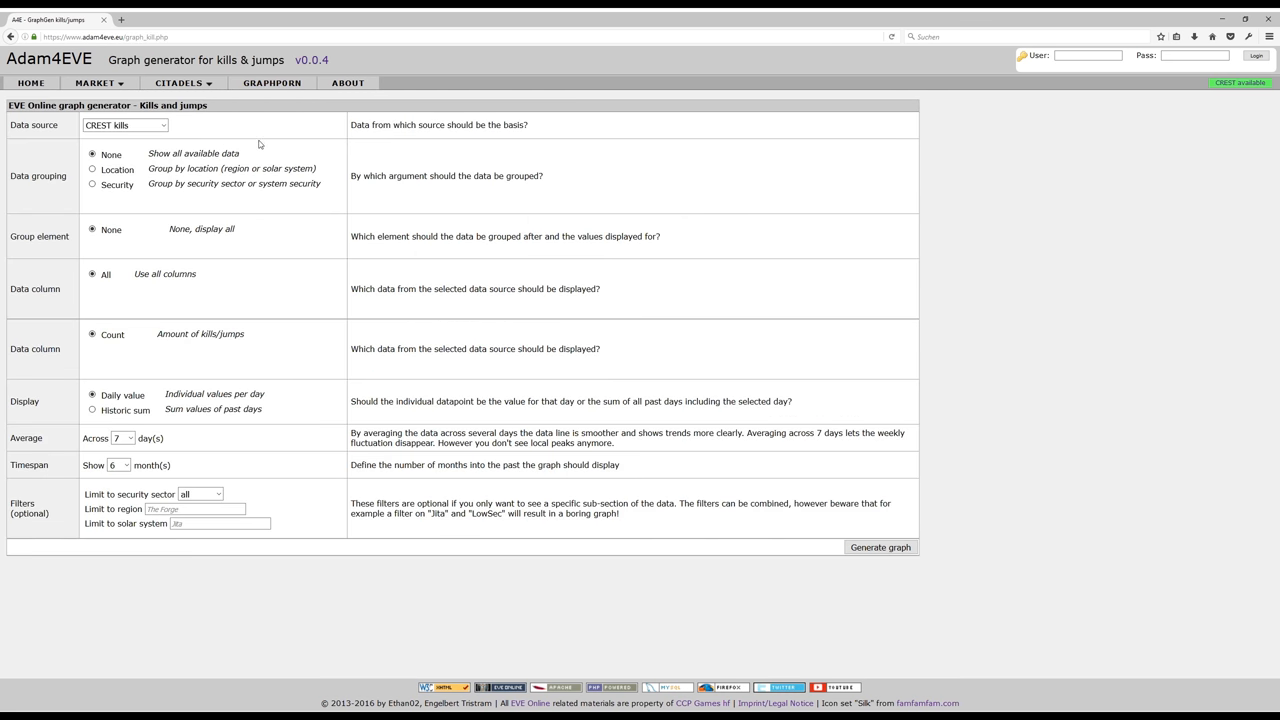
{"action": "mouse_move", "coordinate": [265, 138]}
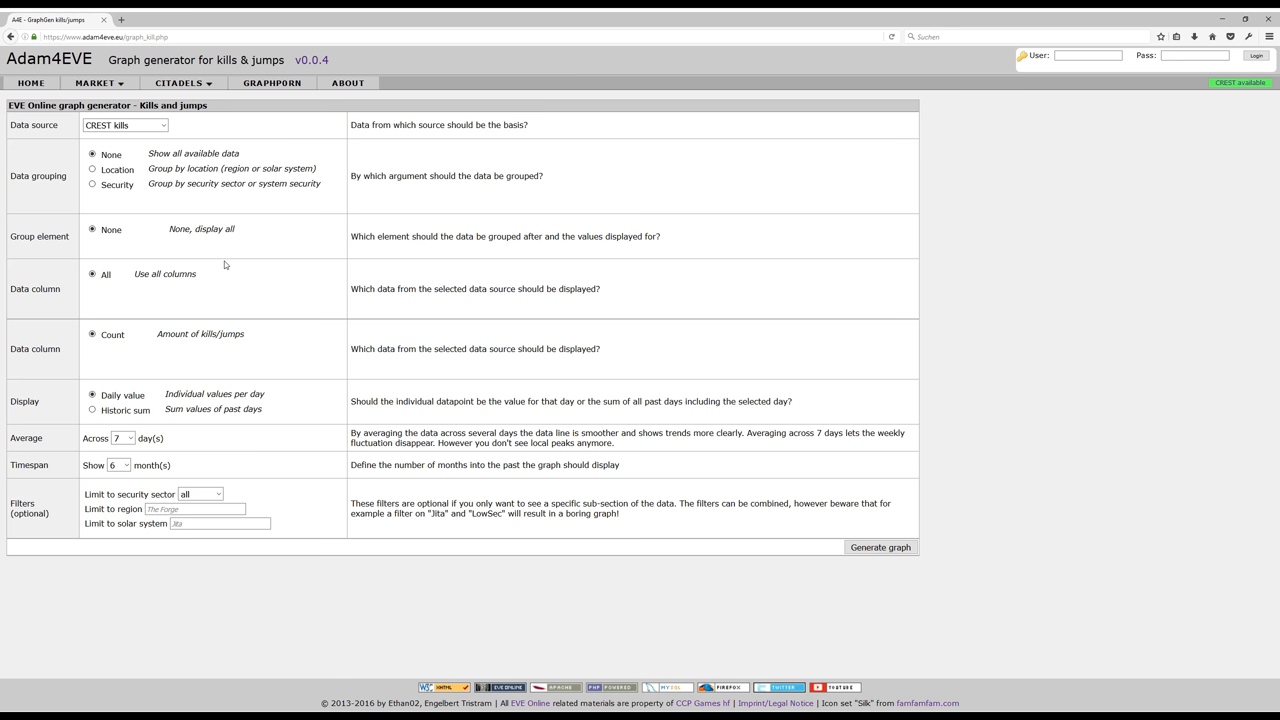
{"action": "mouse_move", "coordinate": [240, 262]}
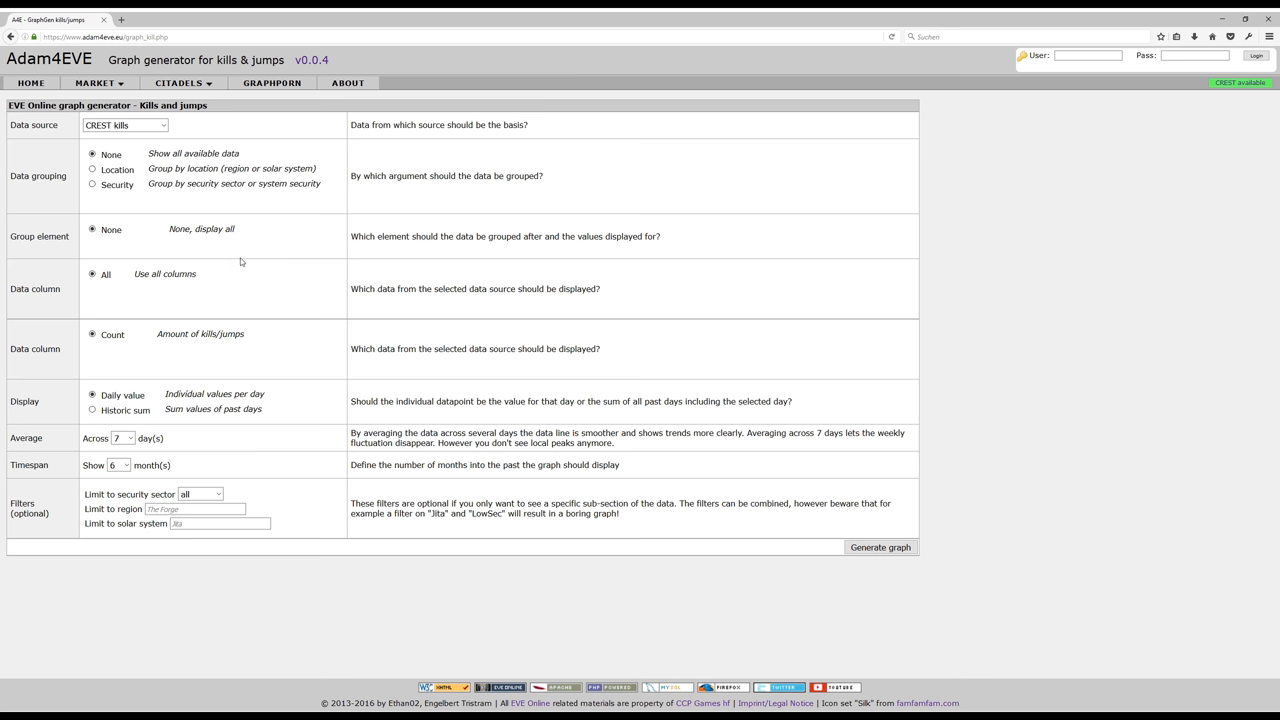
{"action": "mouse_move", "coordinate": [245, 258]}
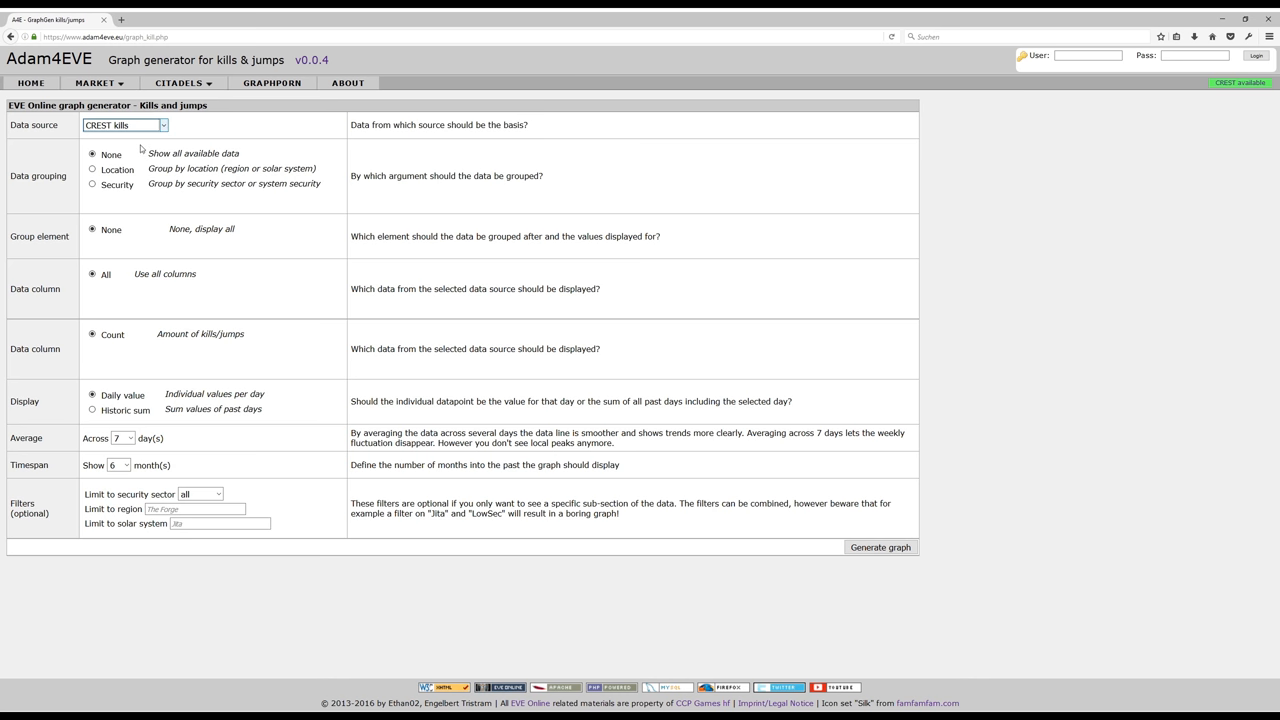
{"action": "mouse_move", "coordinate": [141, 162]}
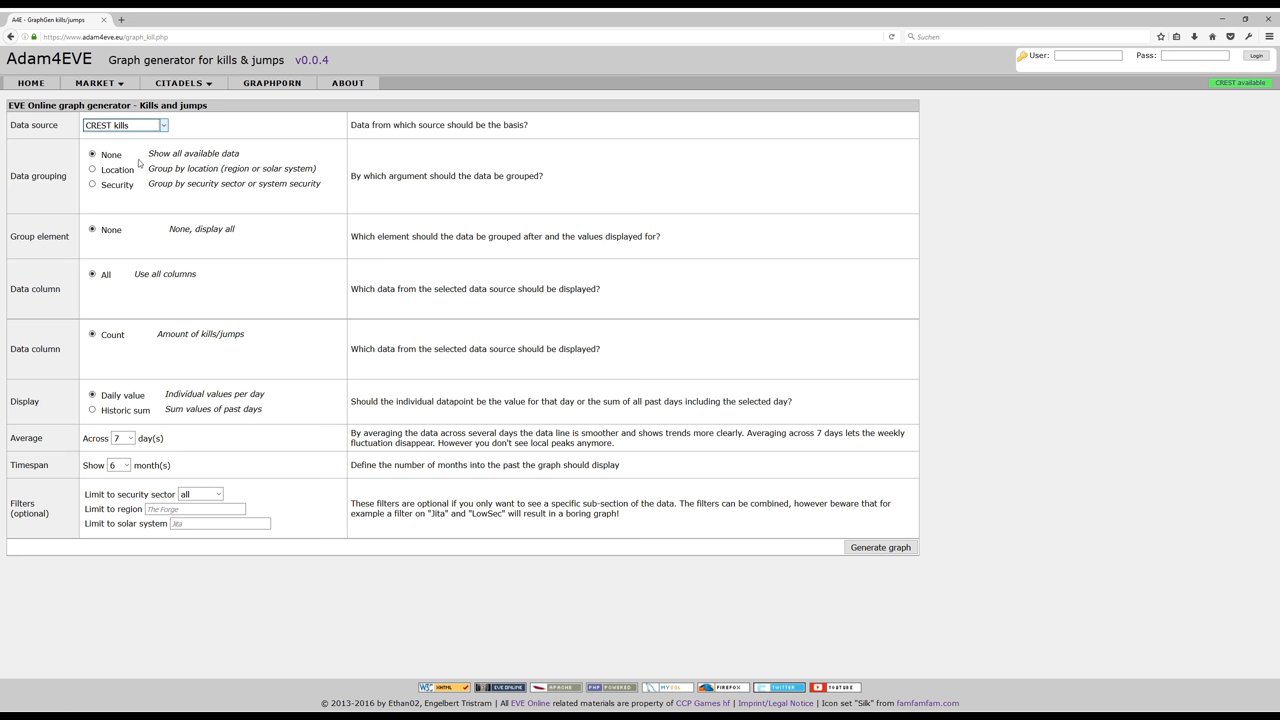
Step: Try zKillboard kills and location/security grouping, then restore CREST kills with no grouping
{"action": "left_click", "coordinate": [123, 124]}
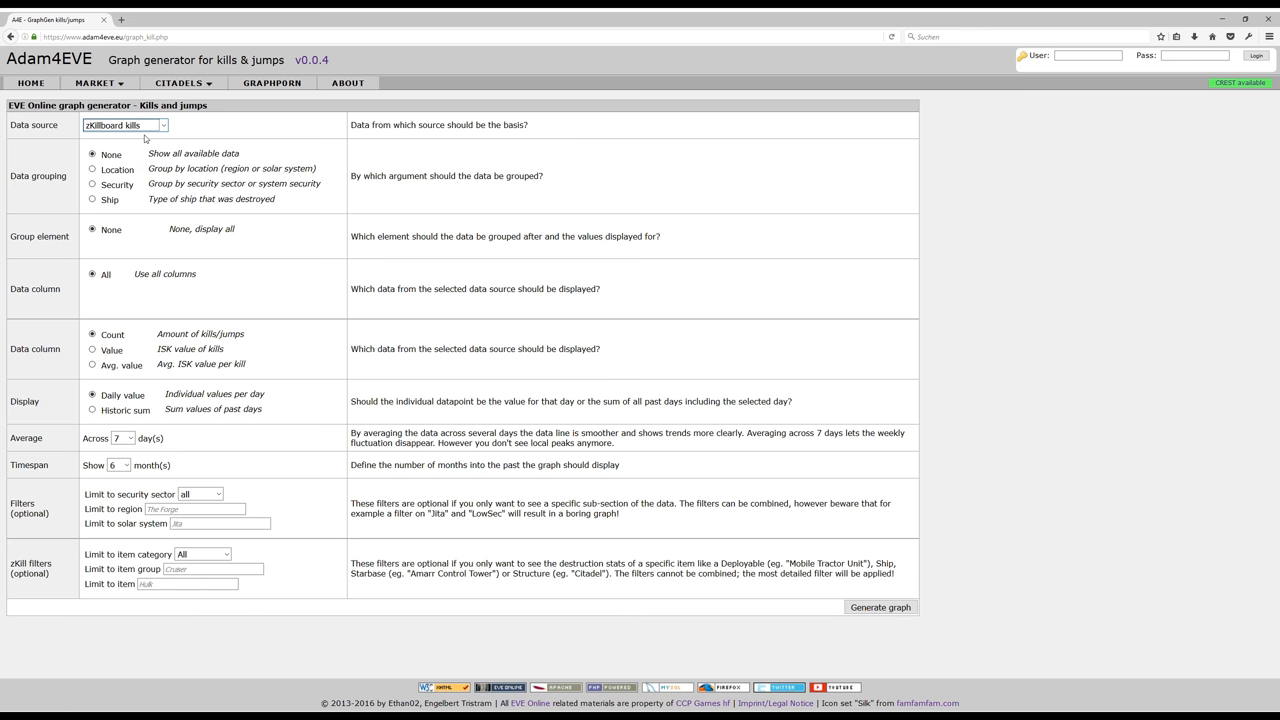
{"action": "left_click", "coordinate": [124, 124]}
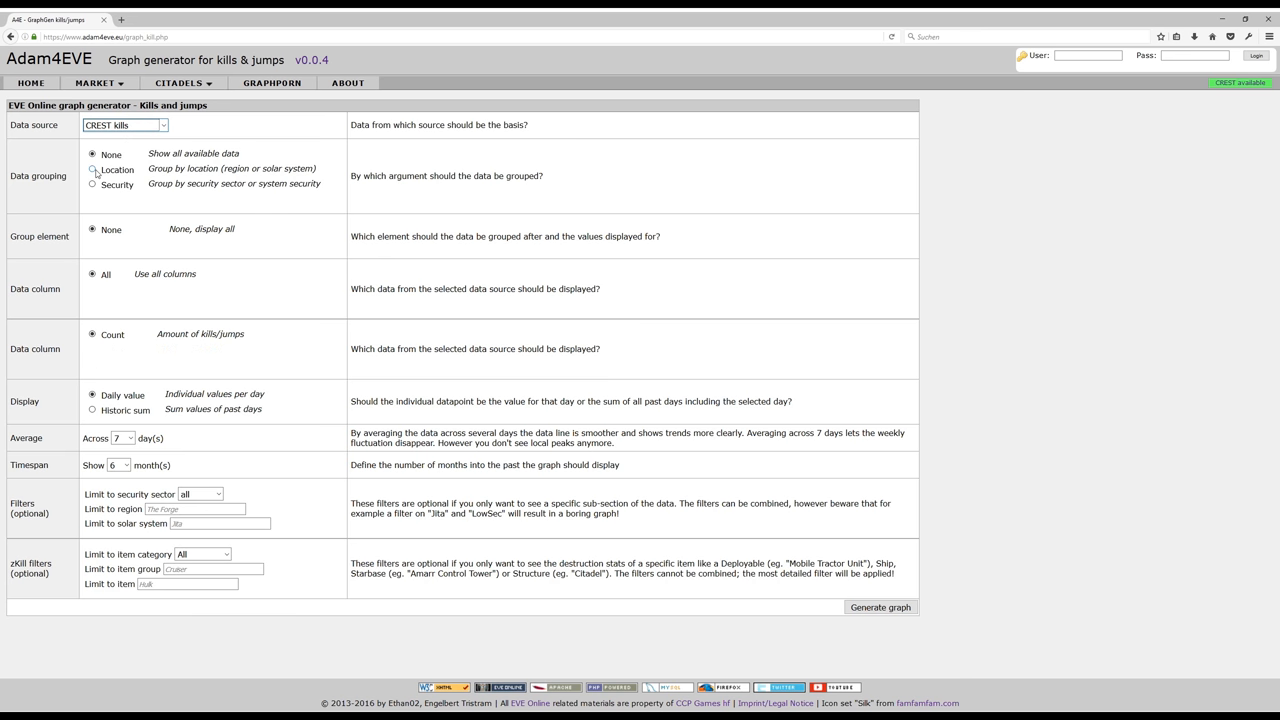
{"action": "left_click", "coordinate": [92, 169]}
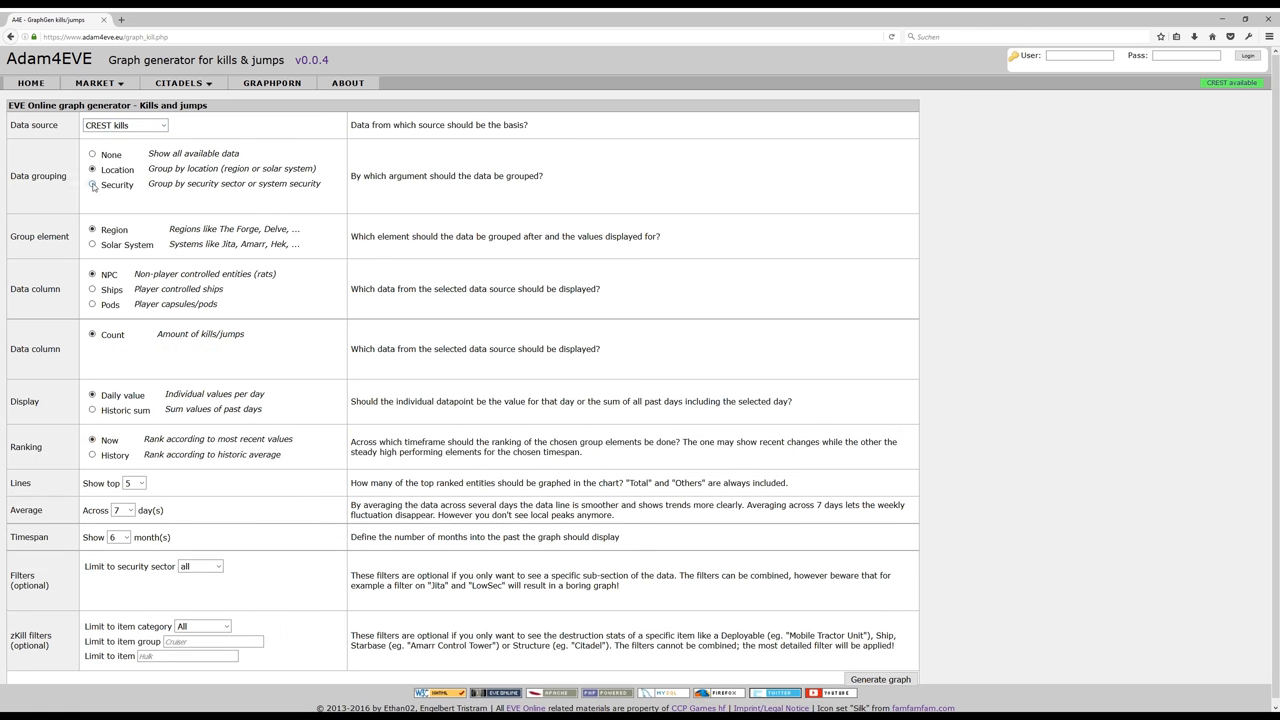
{"action": "left_click", "coordinate": [92, 184]}
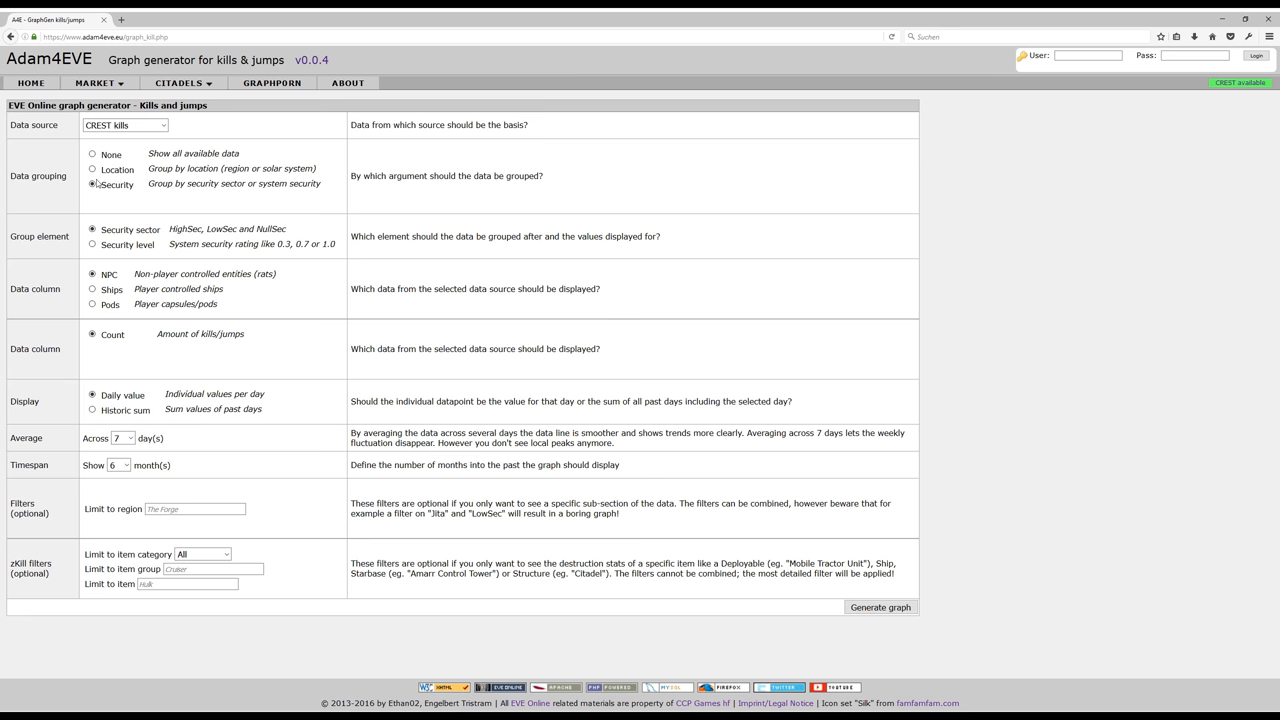
{"action": "left_click", "coordinate": [92, 154]}
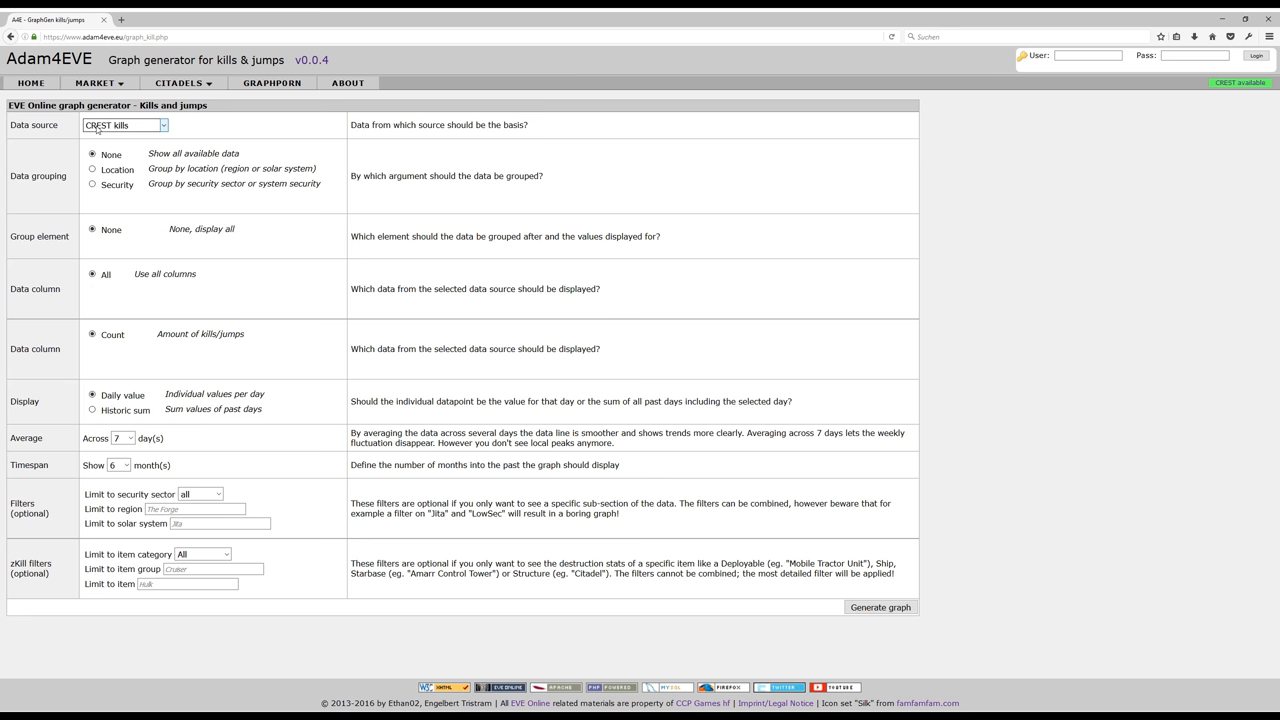
{"action": "mouse_move", "coordinate": [126, 132]}
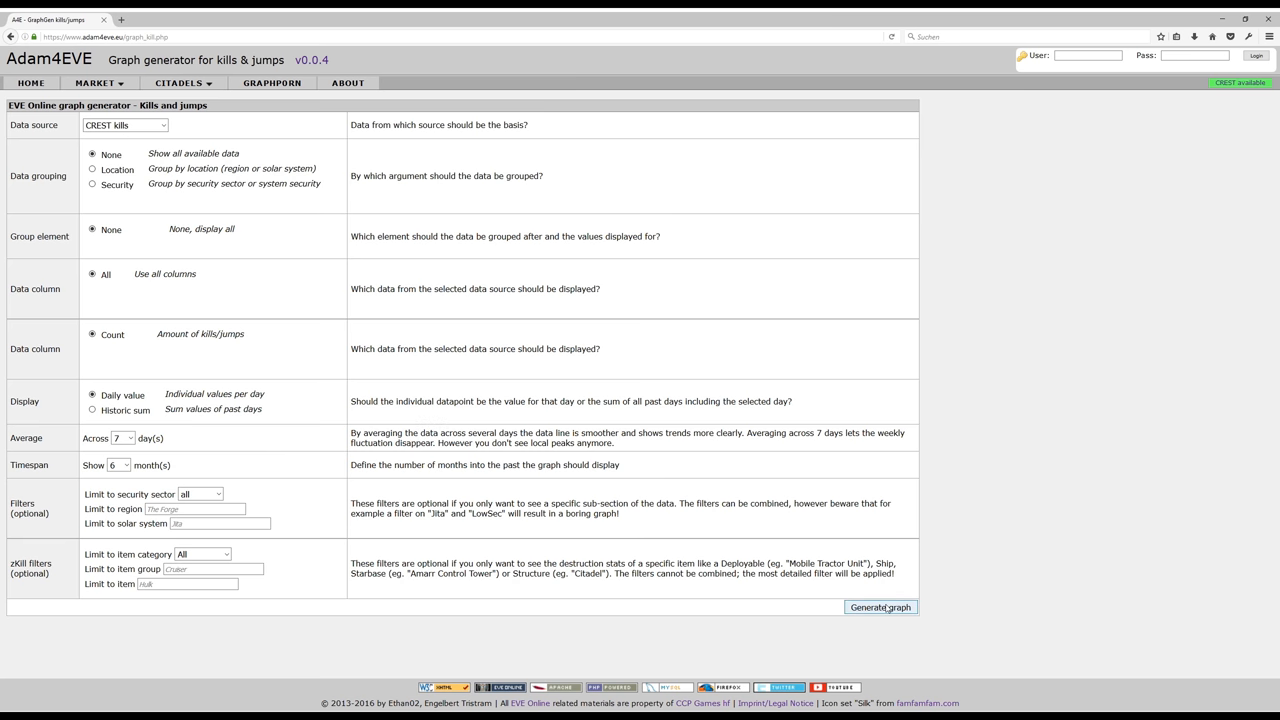
Step: Generate the six-month CREST kills graph, hide the NPC line, and return to the generator
{"action": "left_click", "coordinate": [879, 607]}
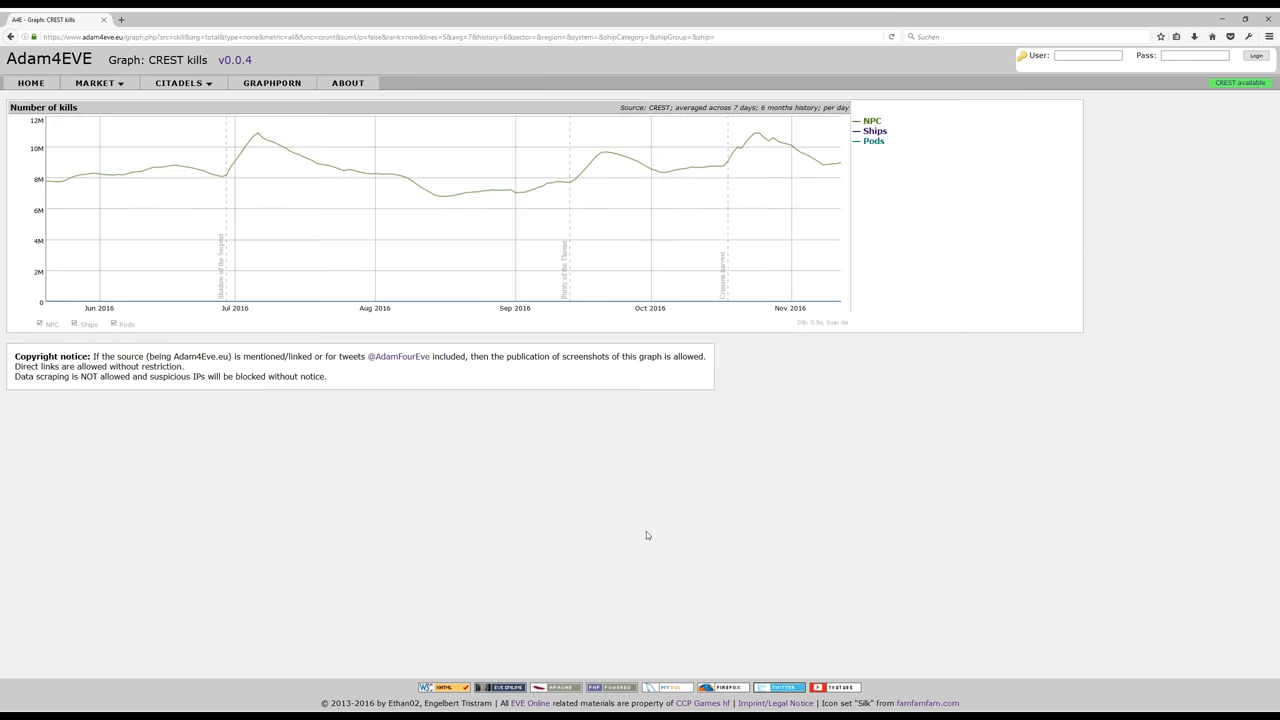
{"action": "mouse_move", "coordinate": [633, 508]}
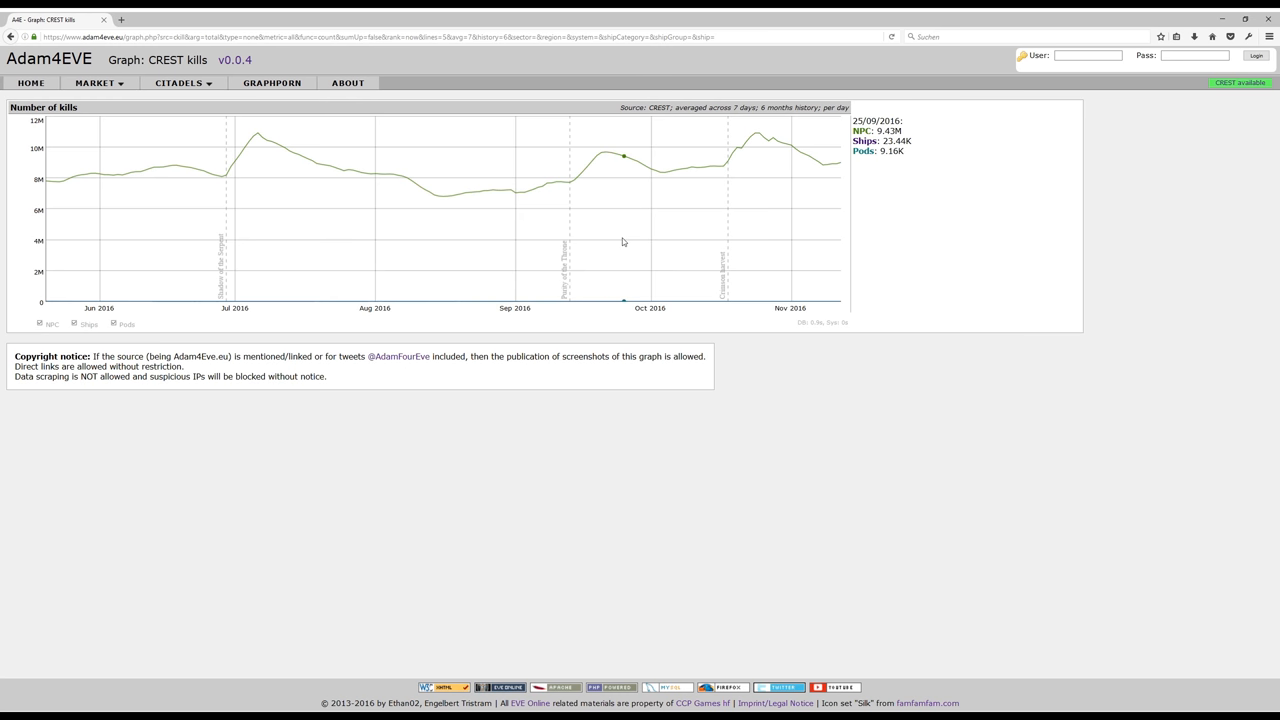
{"action": "mouse_move", "coordinate": [626, 244]}
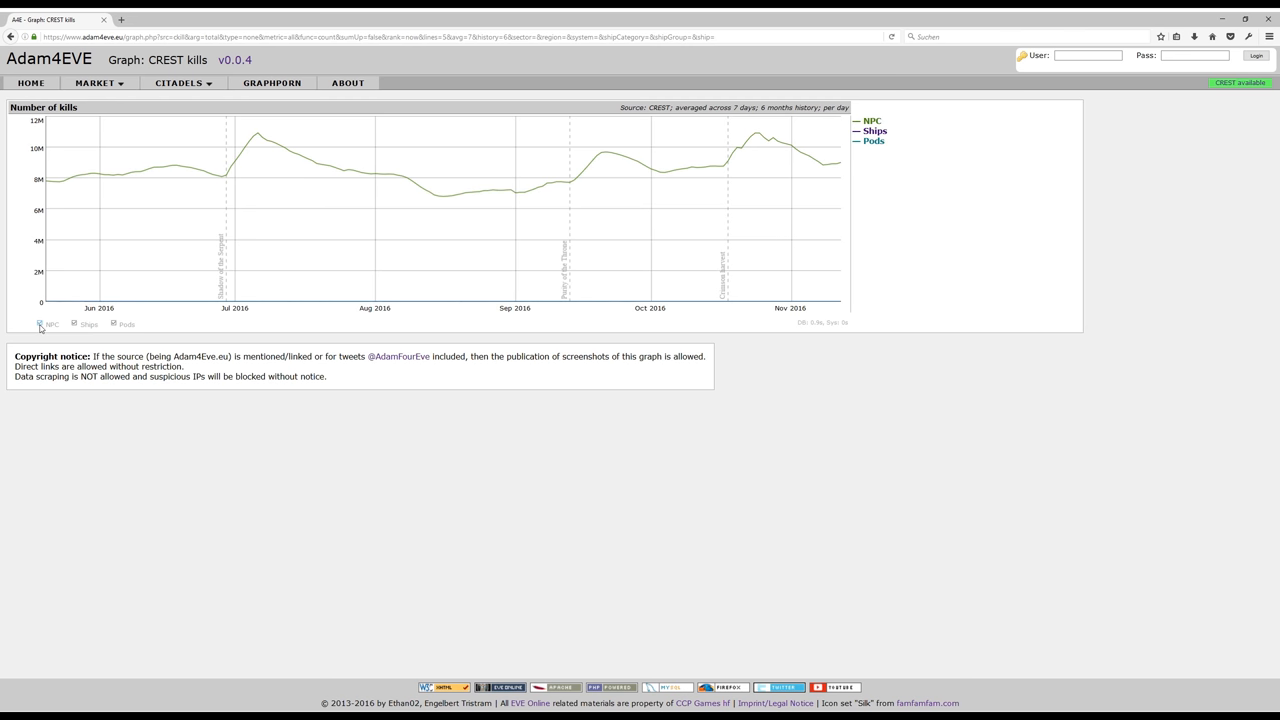
{"action": "left_click", "coordinate": [40, 324]}
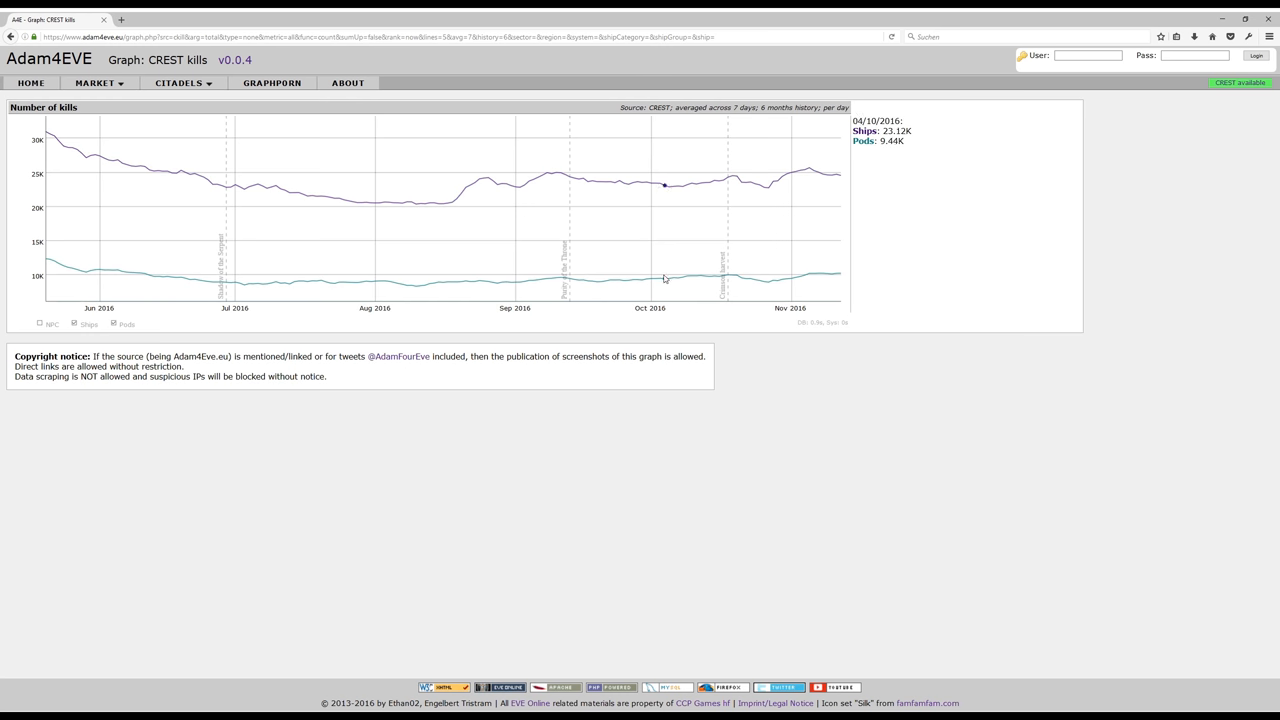
{"action": "mouse_move", "coordinate": [237, 213]}
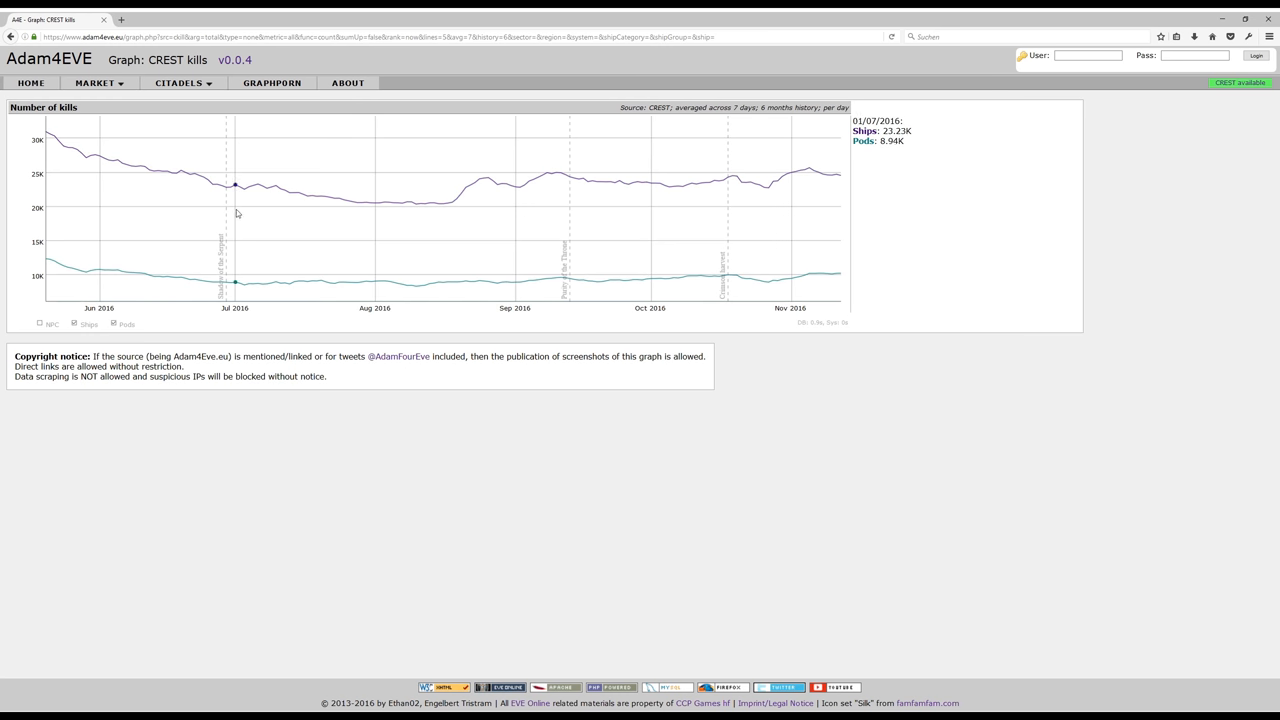
{"action": "left_click", "coordinate": [271, 83]}
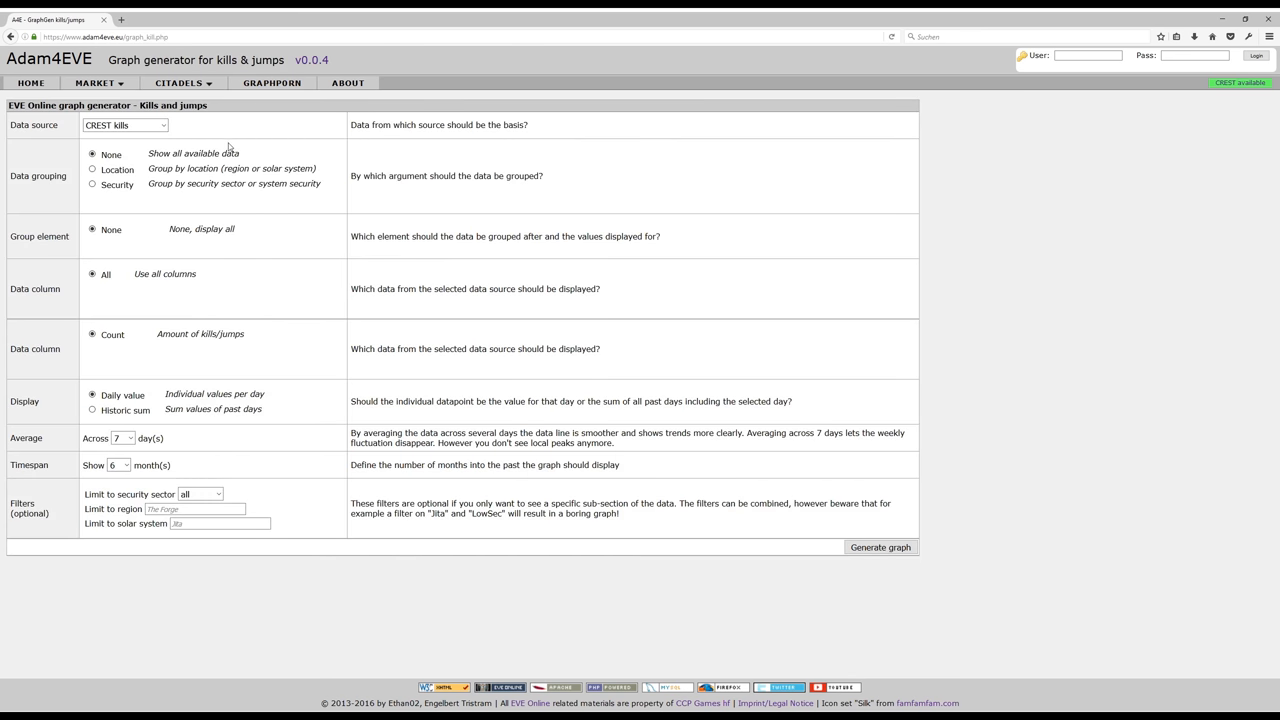
{"action": "mouse_move", "coordinate": [155, 136]}
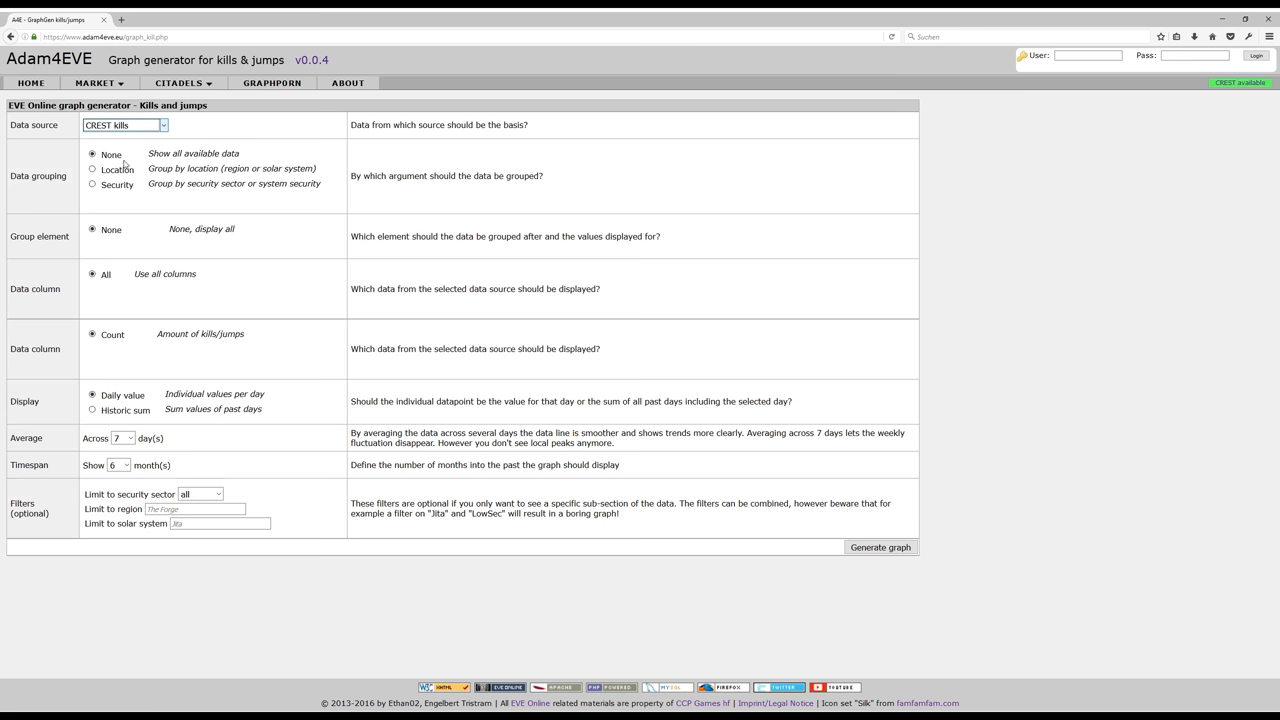
Step: Set zKillboard kills grouped by destroyed ship type over a 3-month timespan for Tribute
{"action": "left_click", "coordinate": [124, 124]}
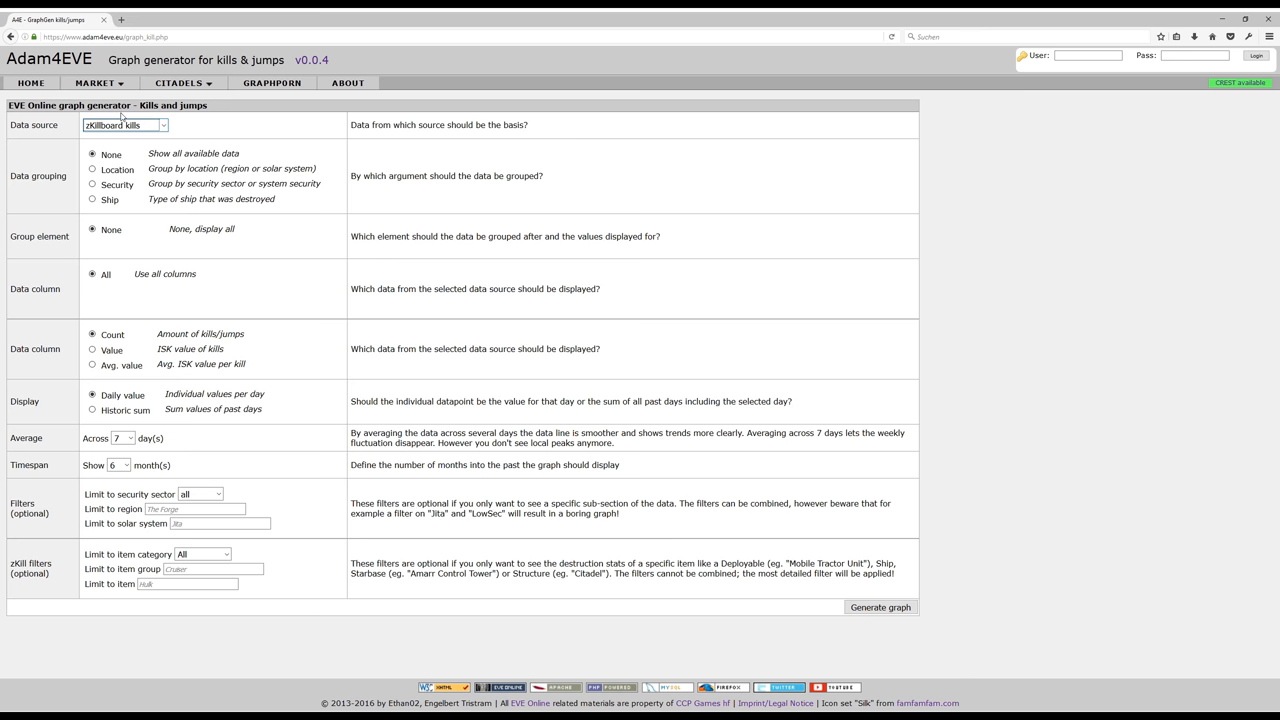
{"action": "mouse_move", "coordinate": [146, 213]}
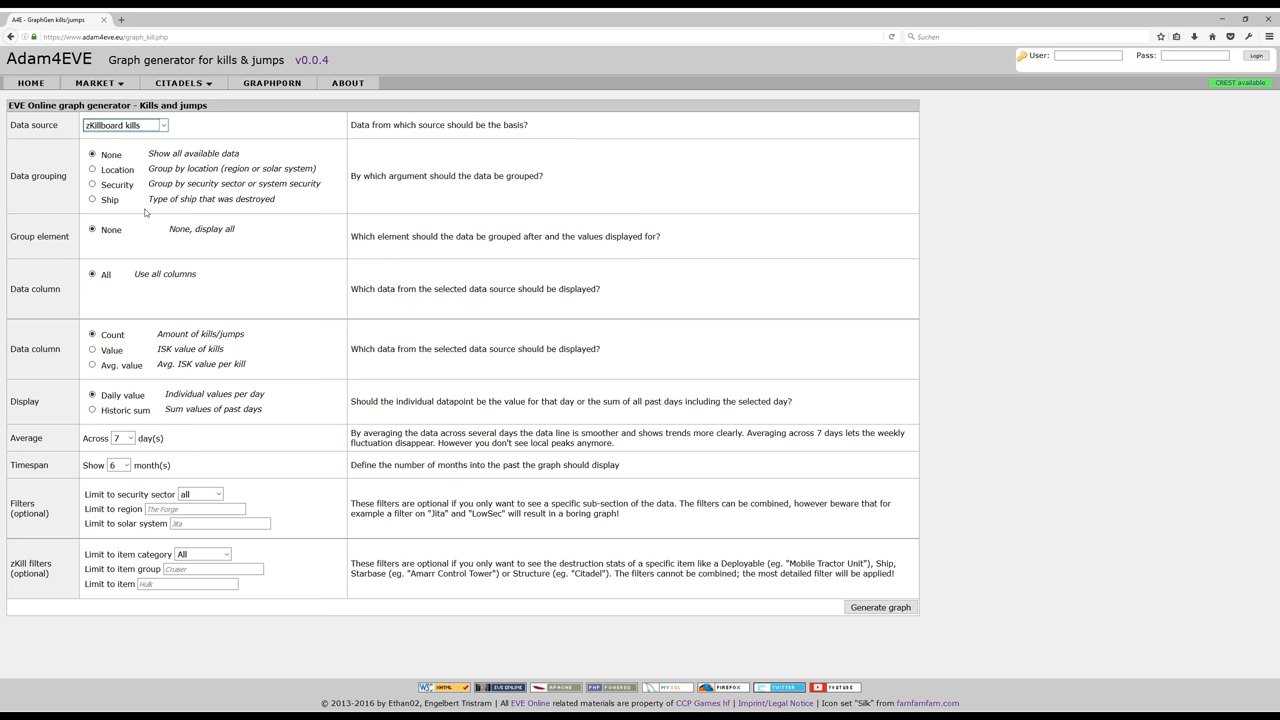
{"action": "mouse_move", "coordinate": [93, 199]}
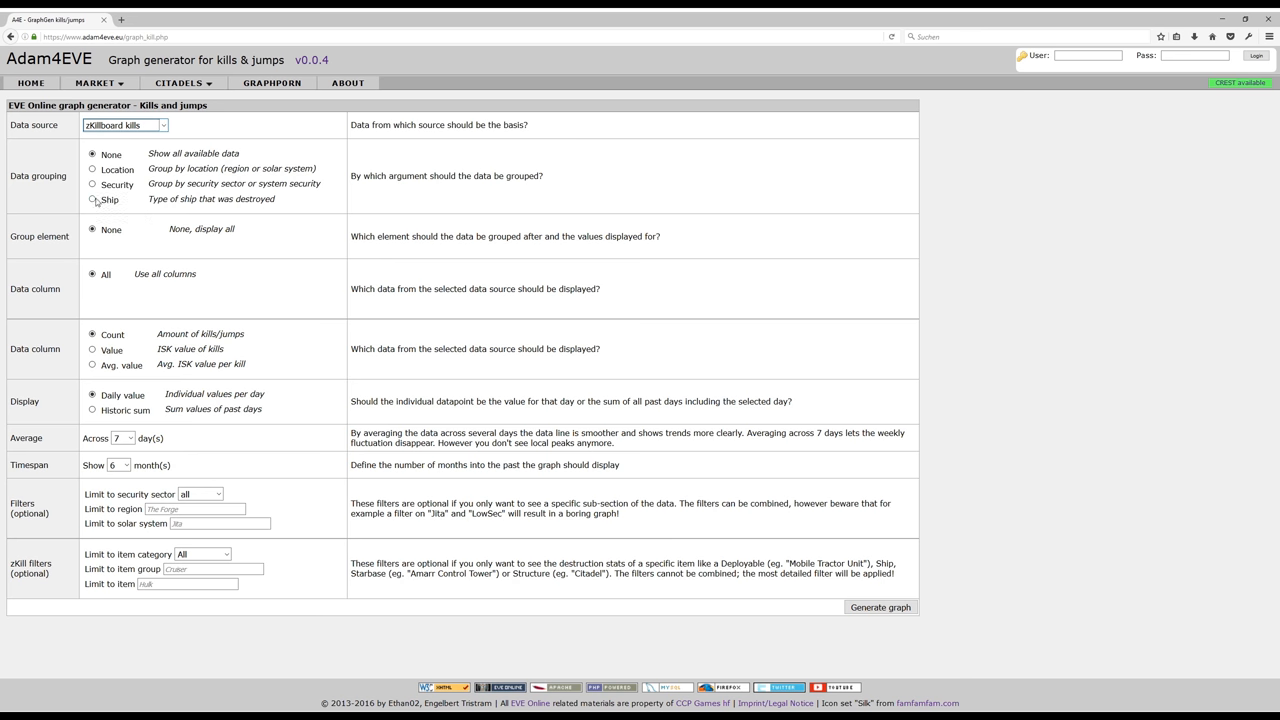
{"action": "left_click", "coordinate": [92, 199]}
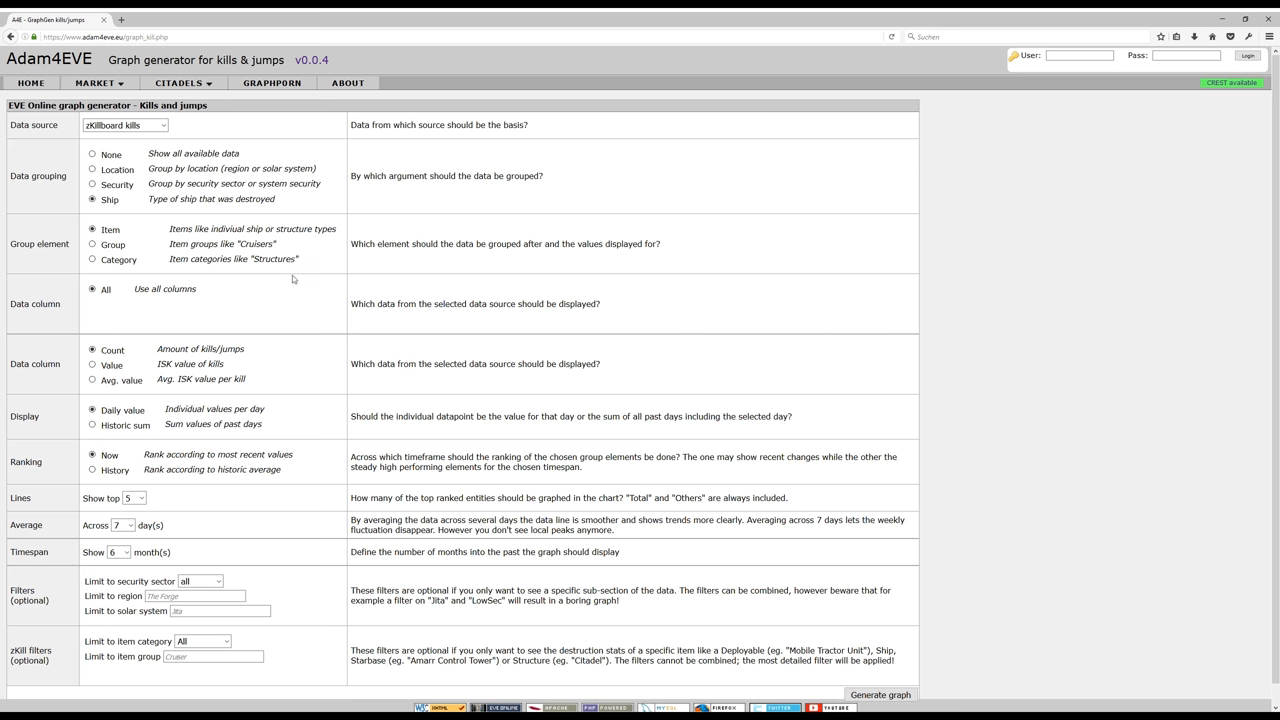
{"action": "left_click", "coordinate": [124, 125]}
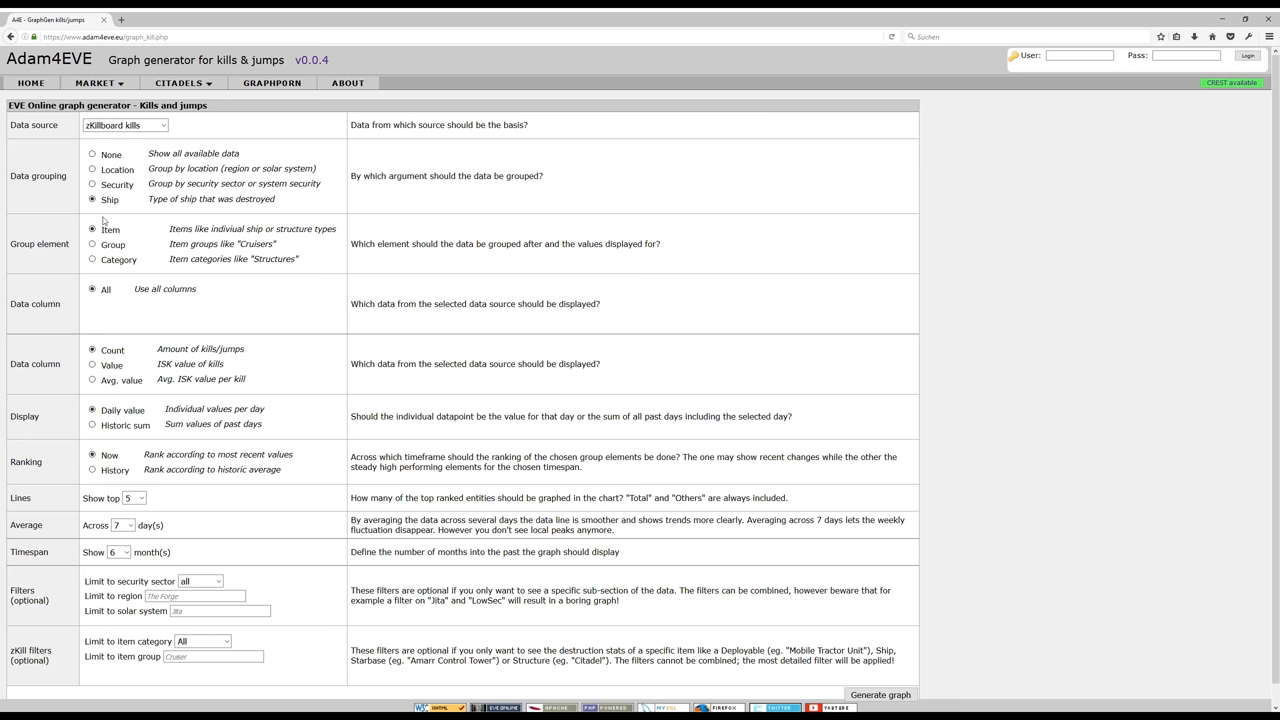
{"action": "mouse_move", "coordinate": [115, 243]}
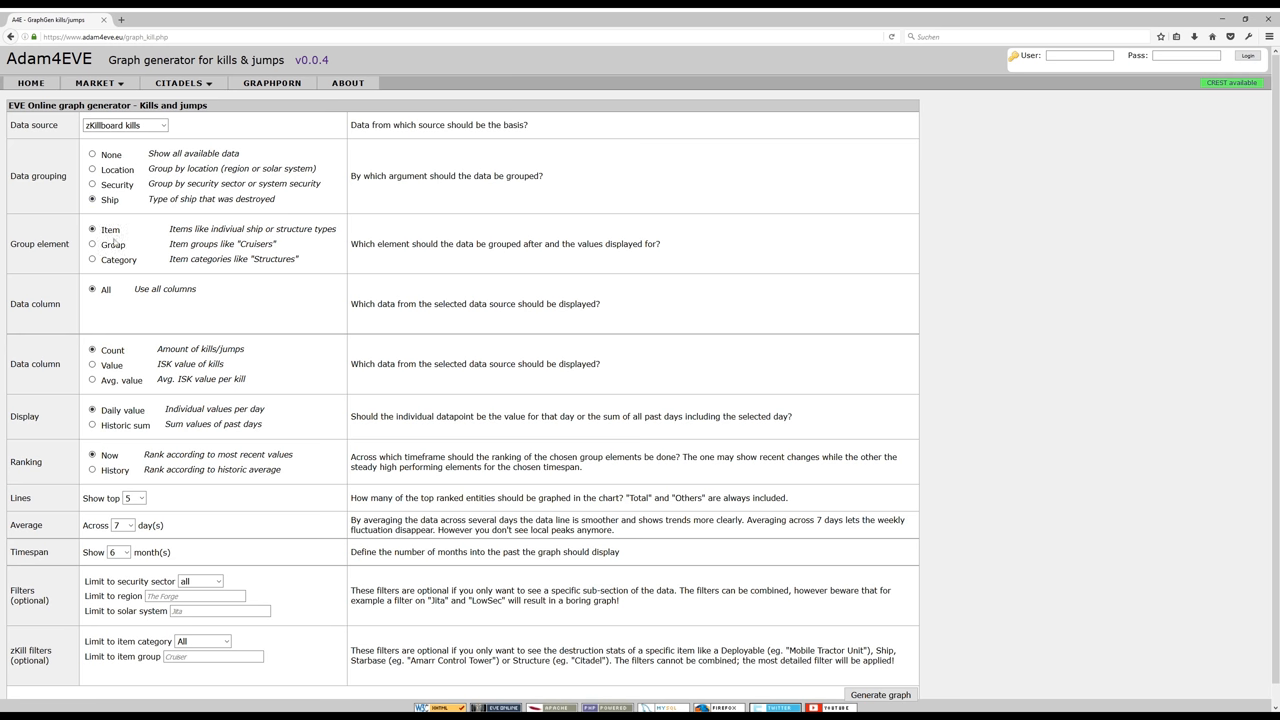
{"action": "mouse_move", "coordinate": [273, 293]}
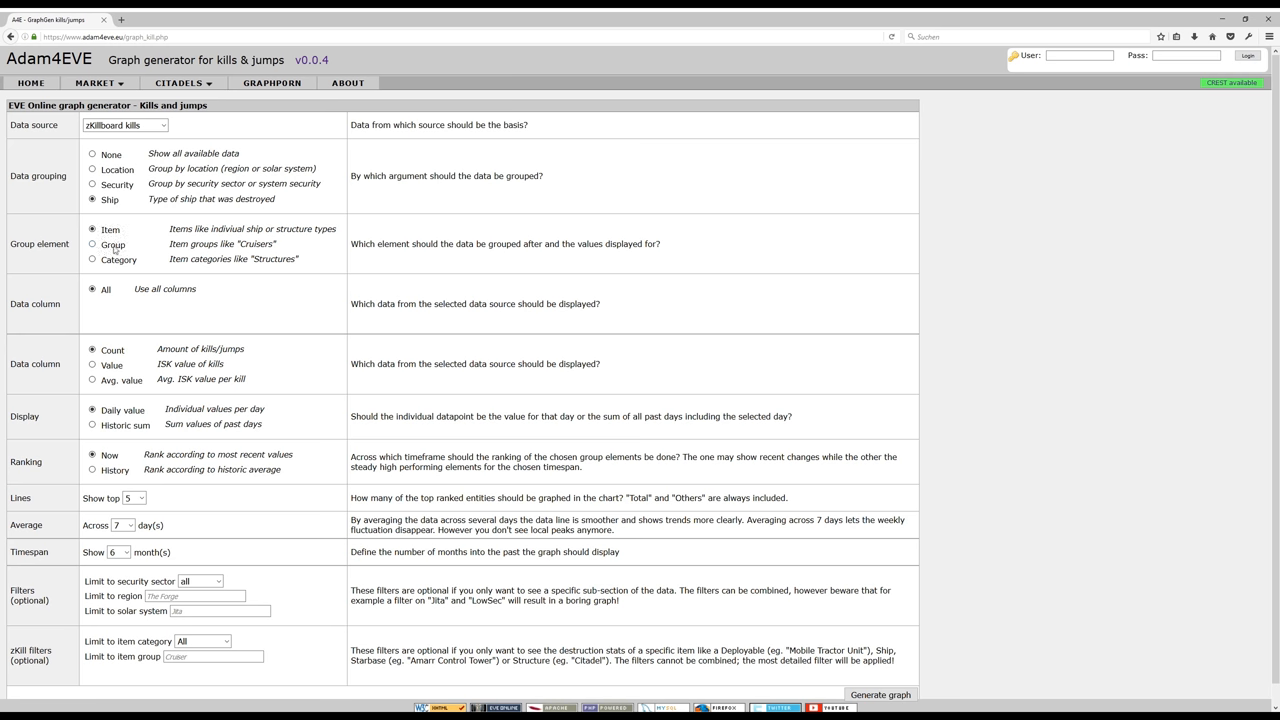
{"action": "mouse_move", "coordinate": [203, 397]}
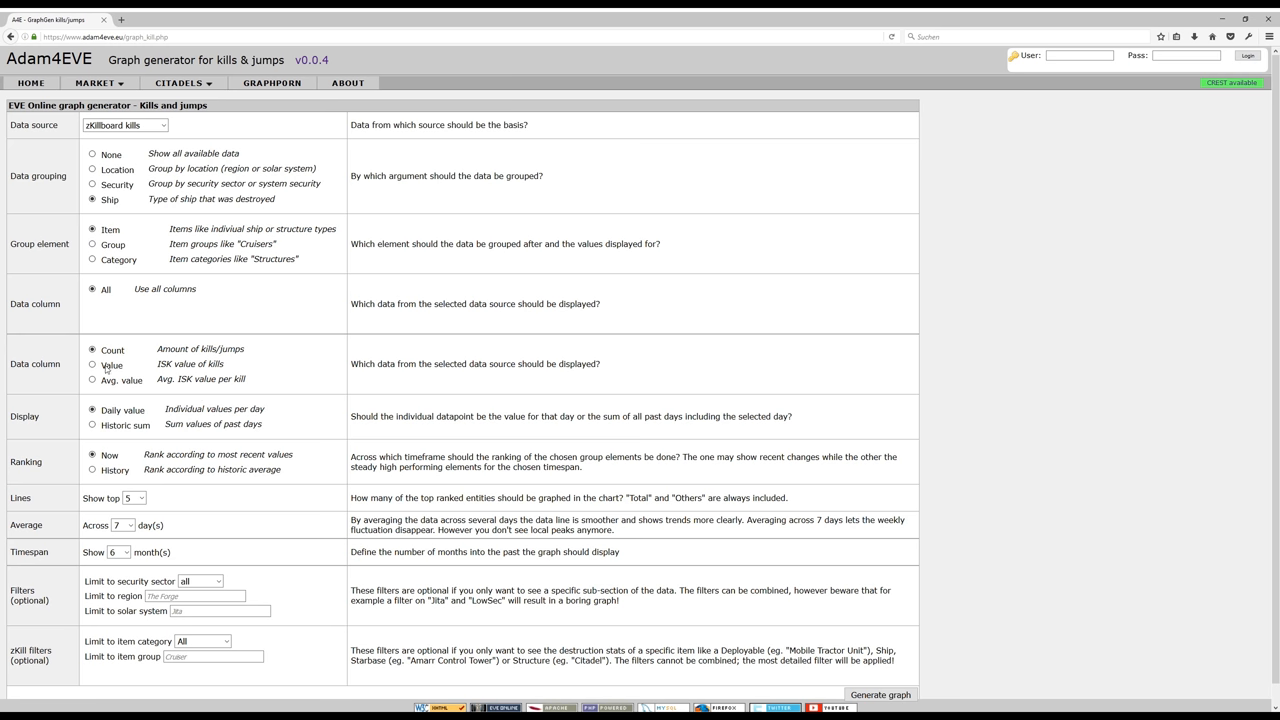
{"action": "mouse_move", "coordinate": [105, 370]}
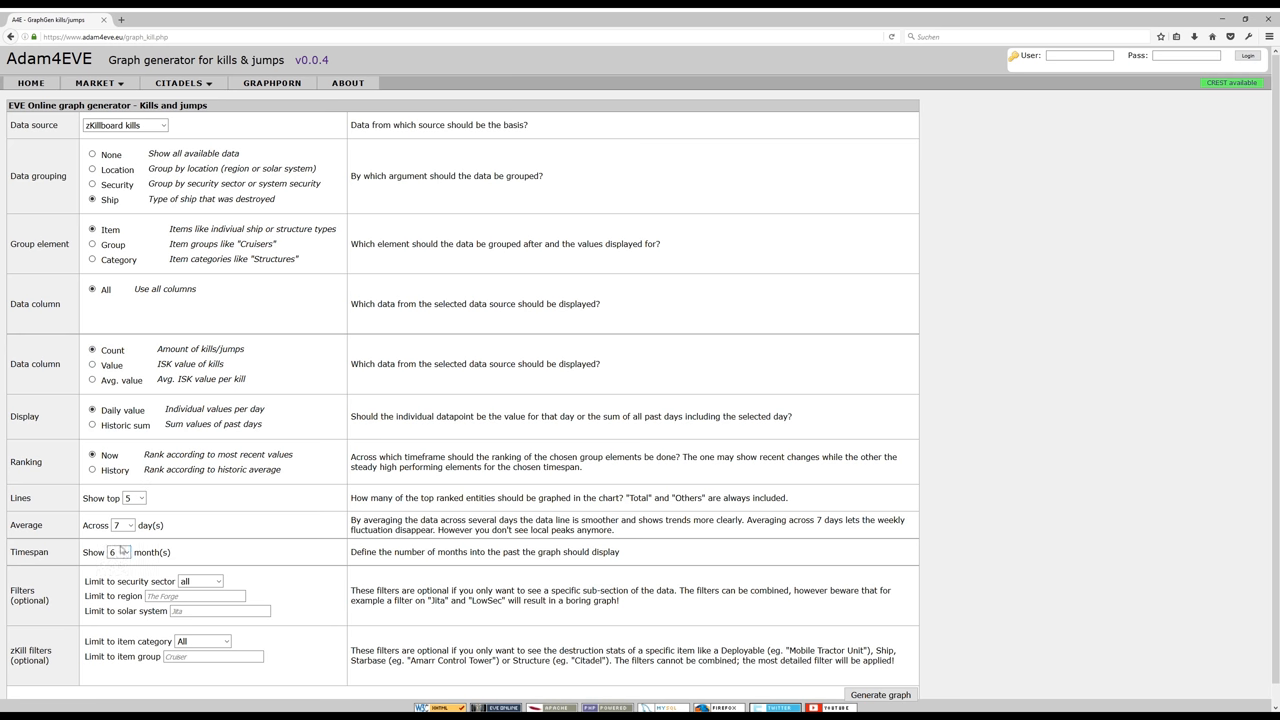
{"action": "left_click", "coordinate": [124, 555]}
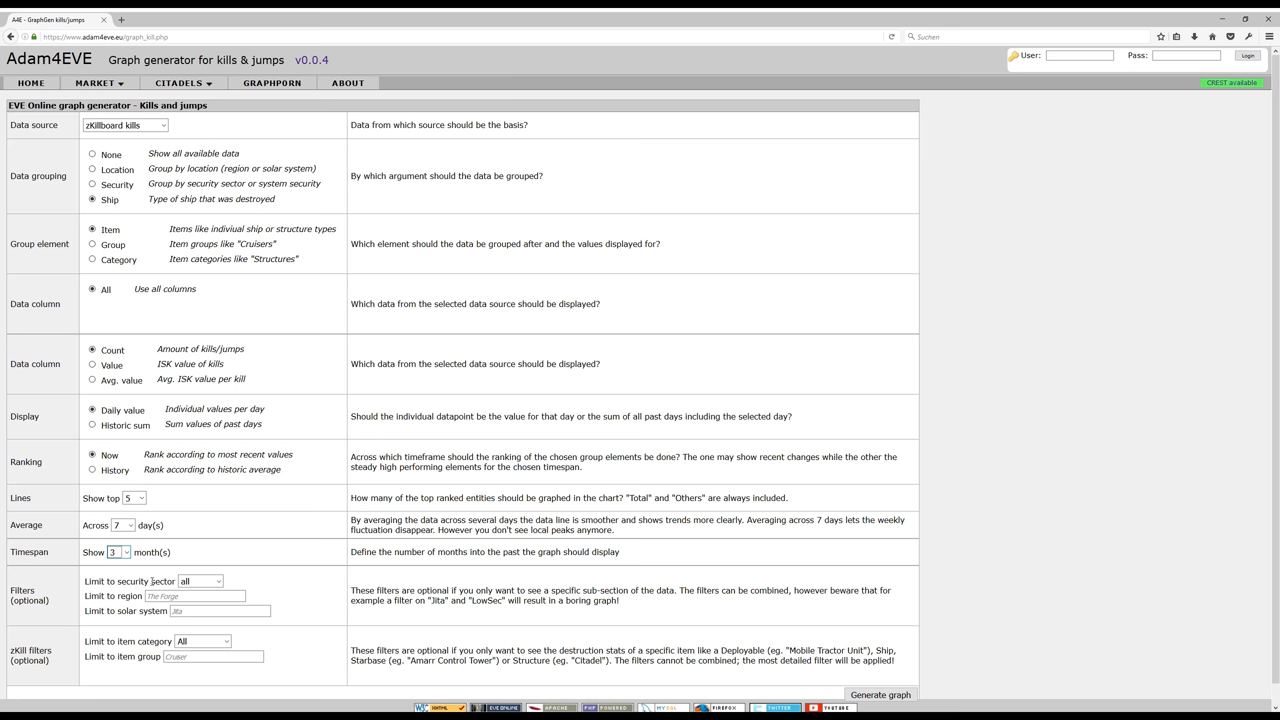
{"action": "left_click", "coordinate": [194, 596]}
{"action": "type", "text": "Tribute"}
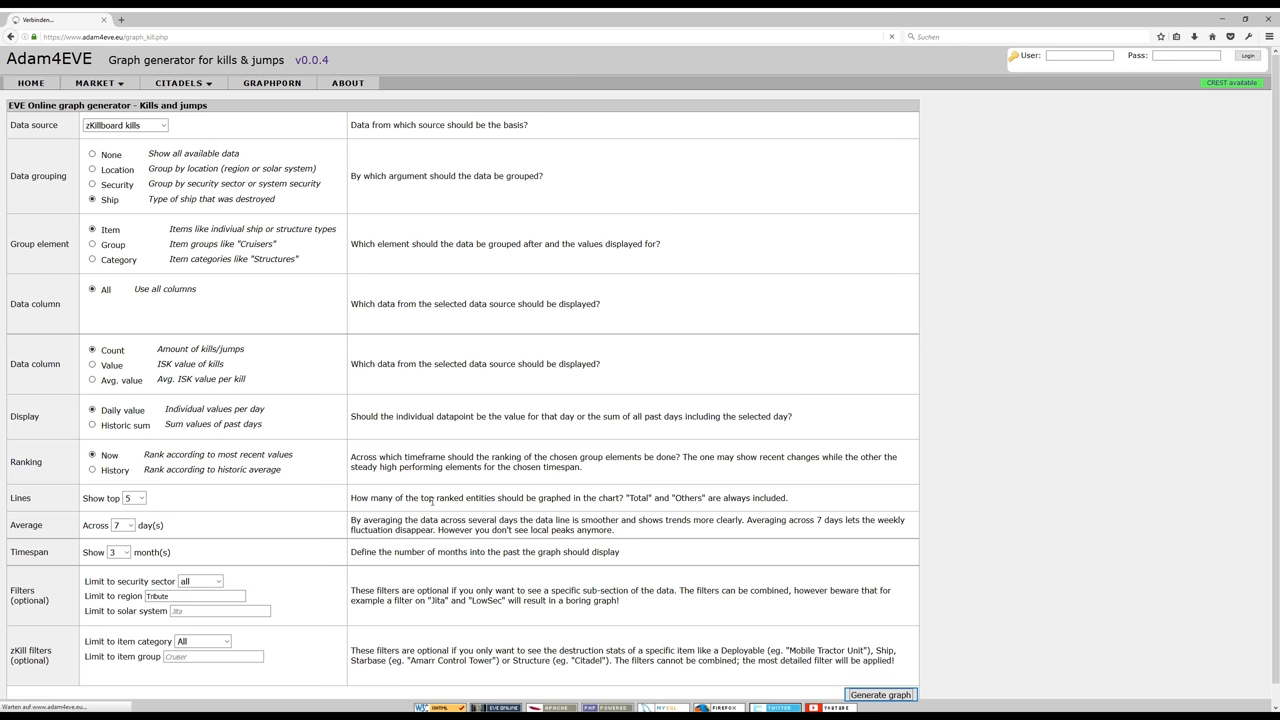
Step: Generate the top-5 destroyed ship types graph for Tribute over three months
{"action": "left_click", "coordinate": [880, 694]}
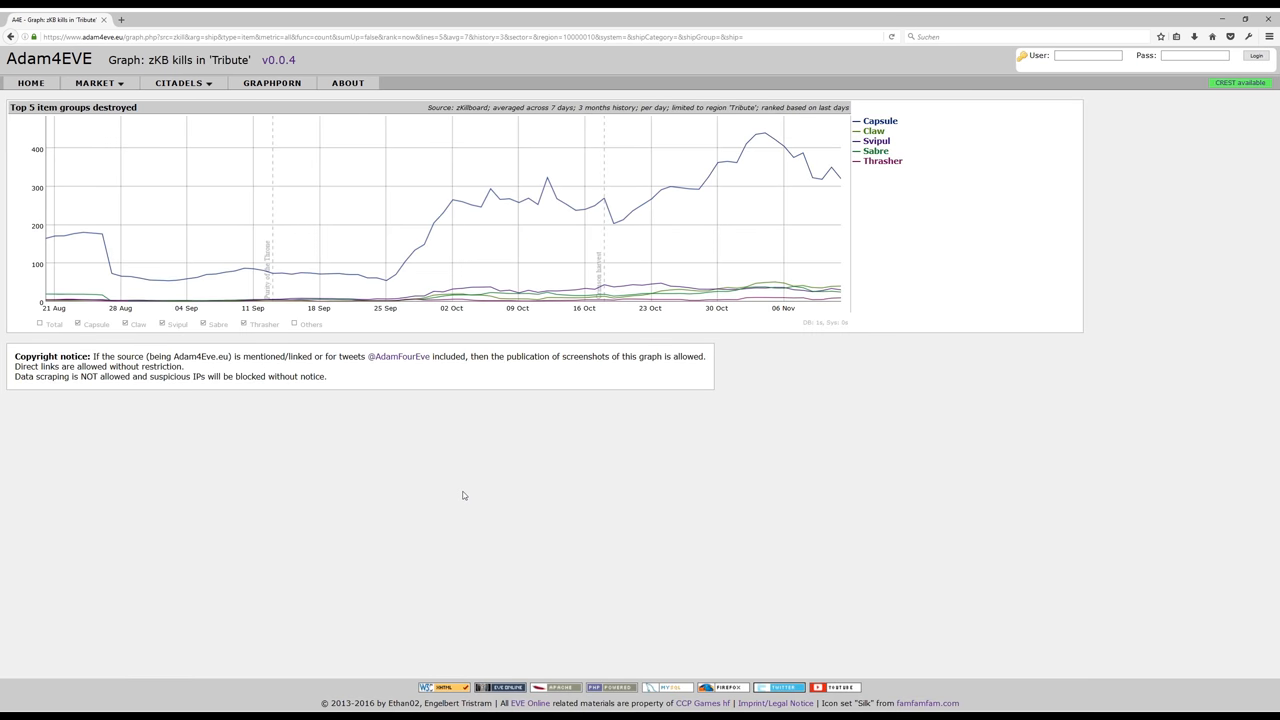
{"action": "mouse_move", "coordinate": [405, 297]}
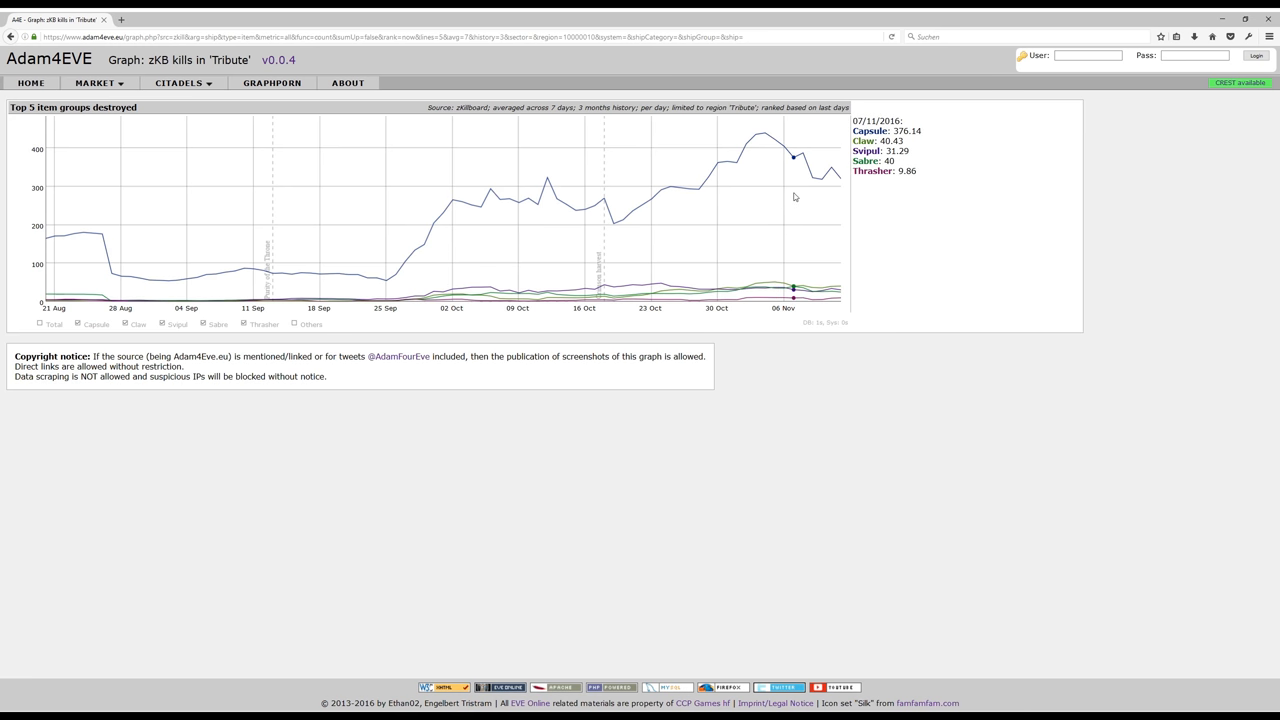
{"action": "mouse_move", "coordinate": [795, 197]}
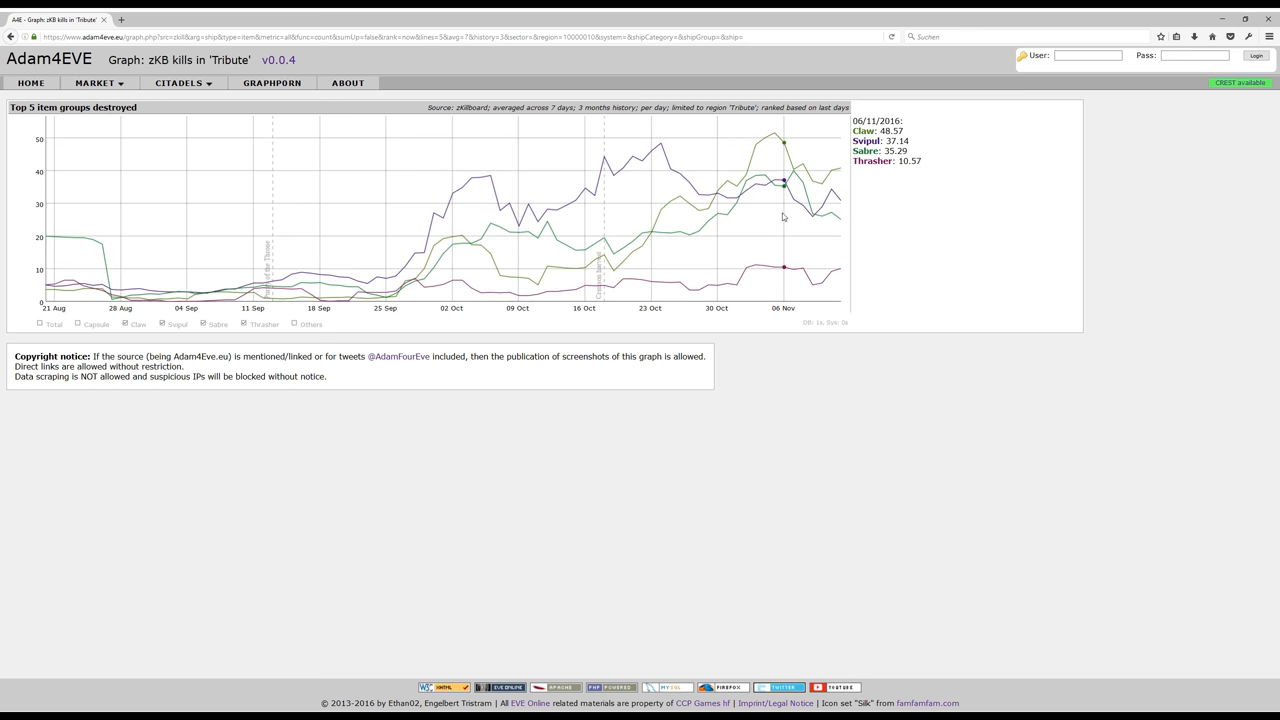
{"action": "mouse_move", "coordinate": [830, 213]}
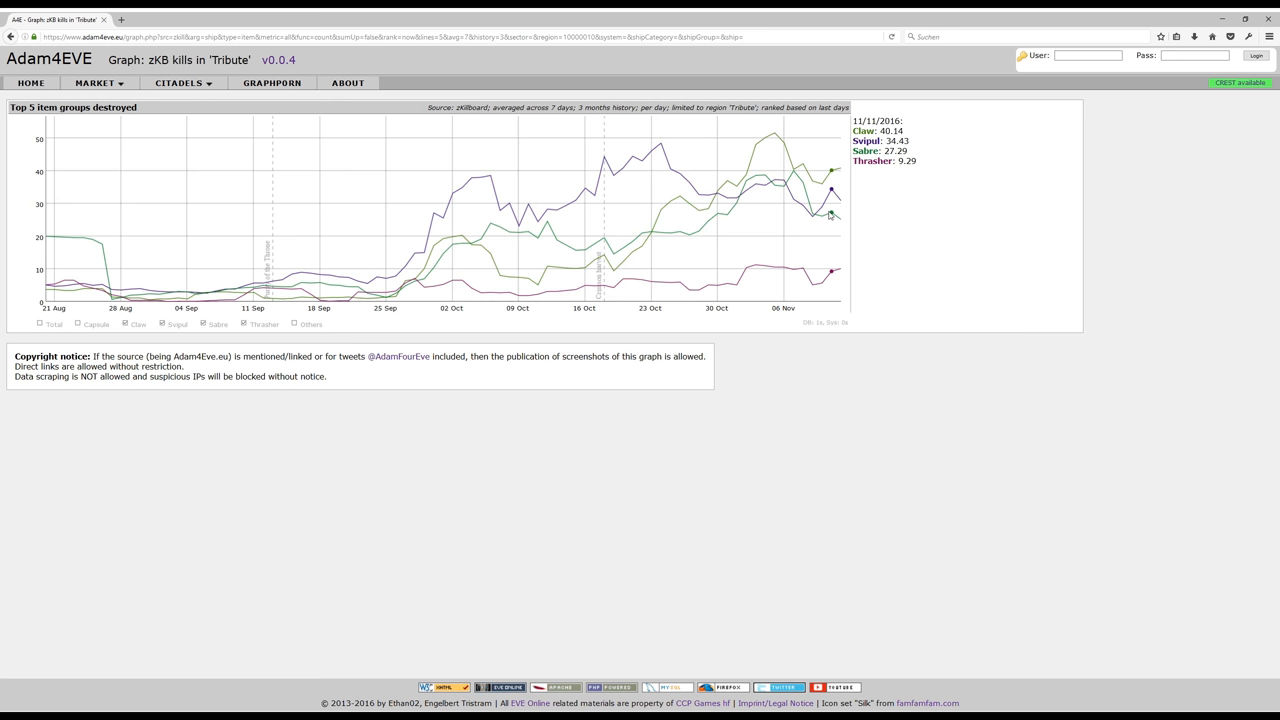
{"action": "mouse_move", "coordinate": [840, 214]}
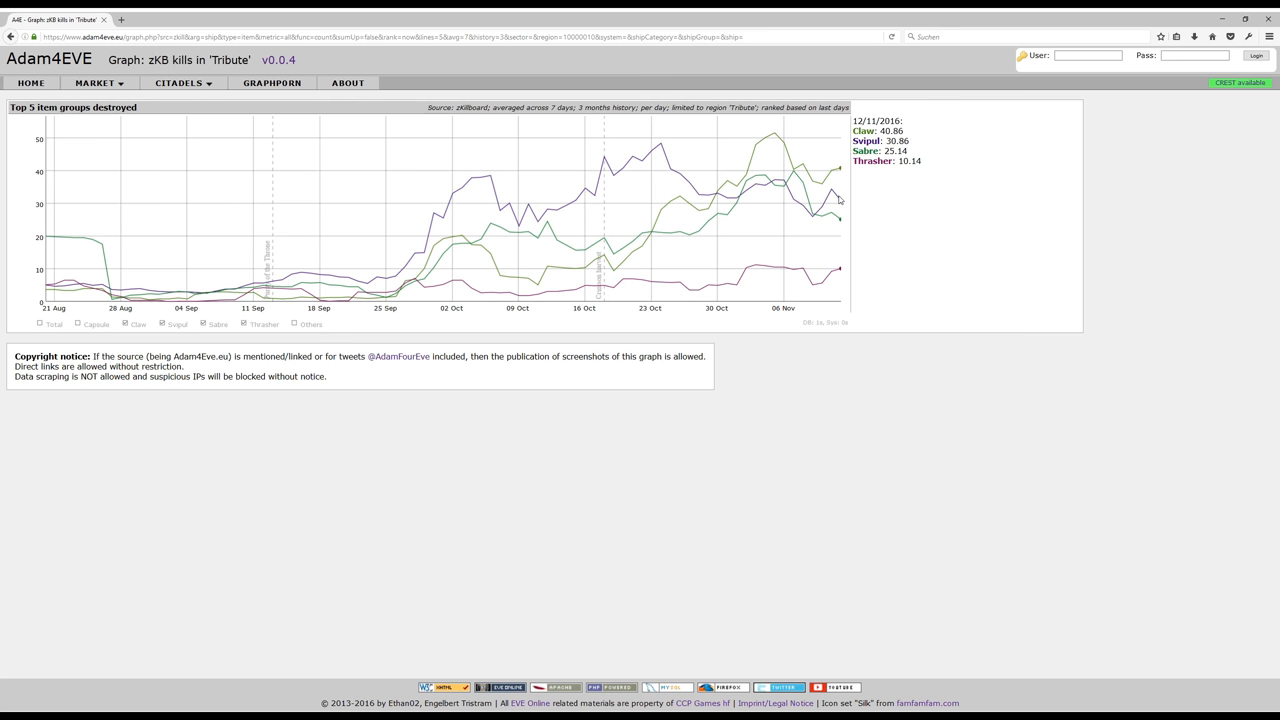
{"action": "mouse_move", "coordinate": [864, 276]}
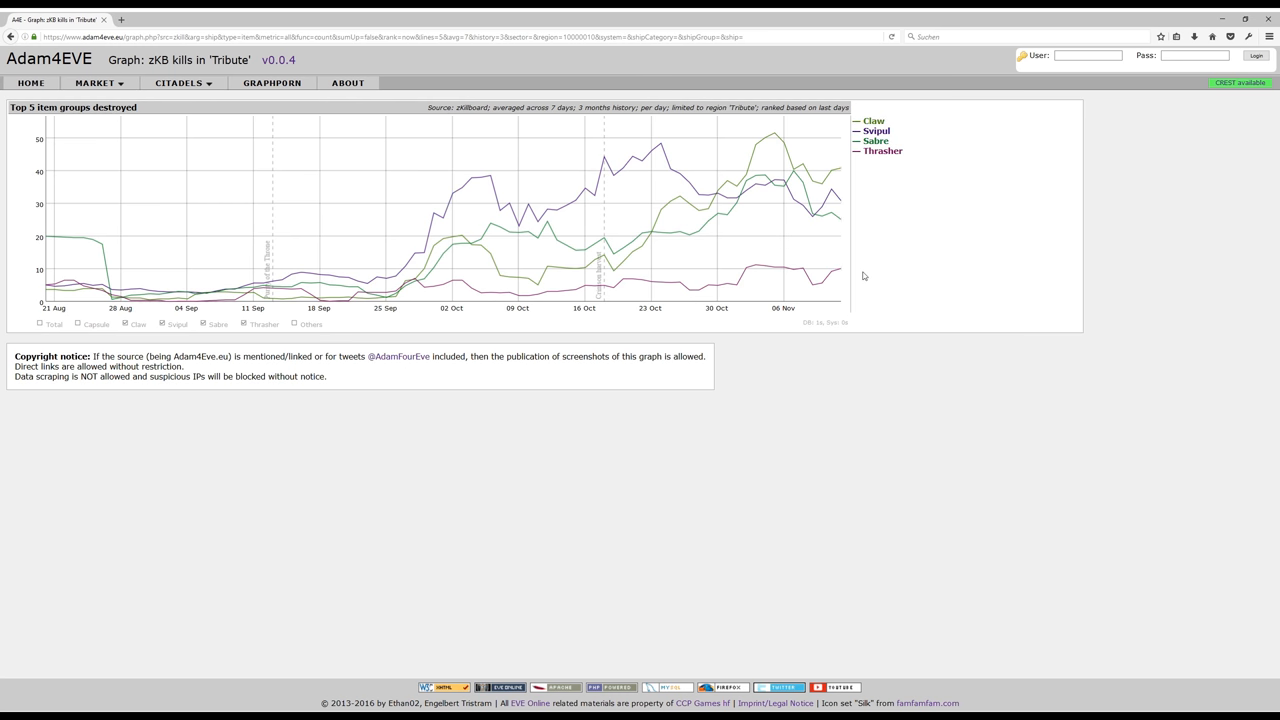
{"action": "mouse_move", "coordinate": [232, 335]}
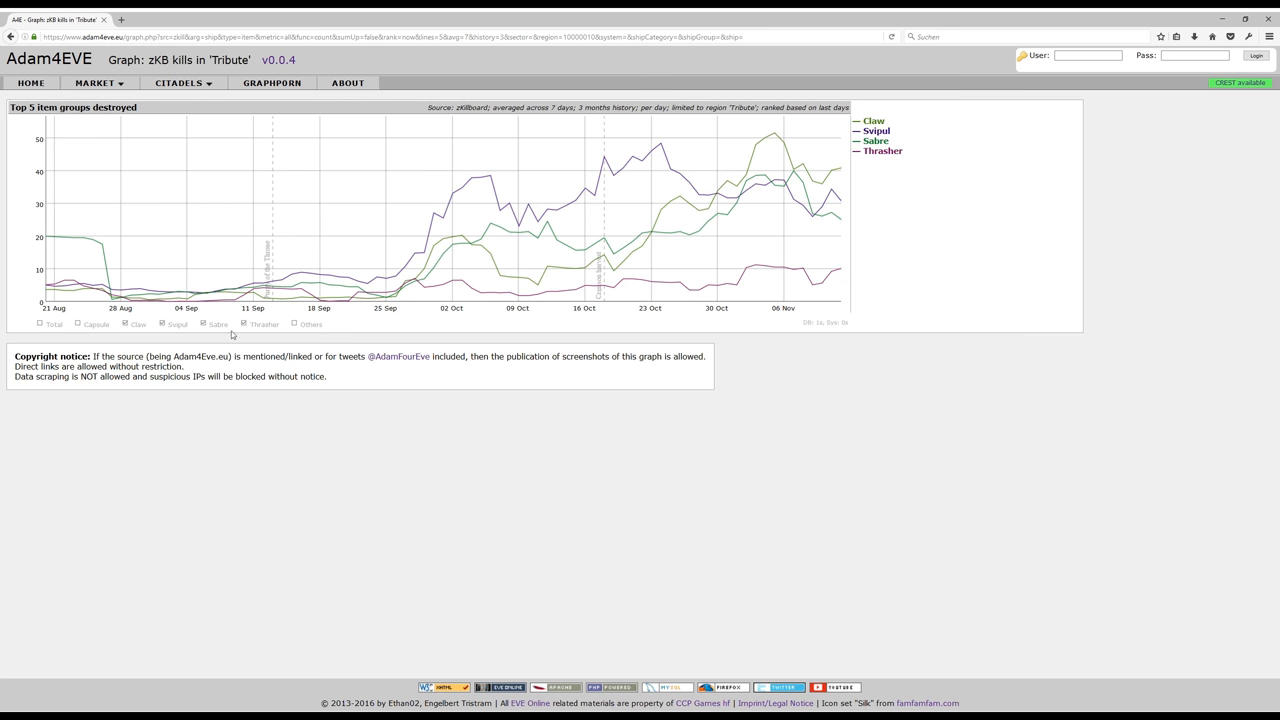
{"action": "mouse_move", "coordinate": [83, 238]}
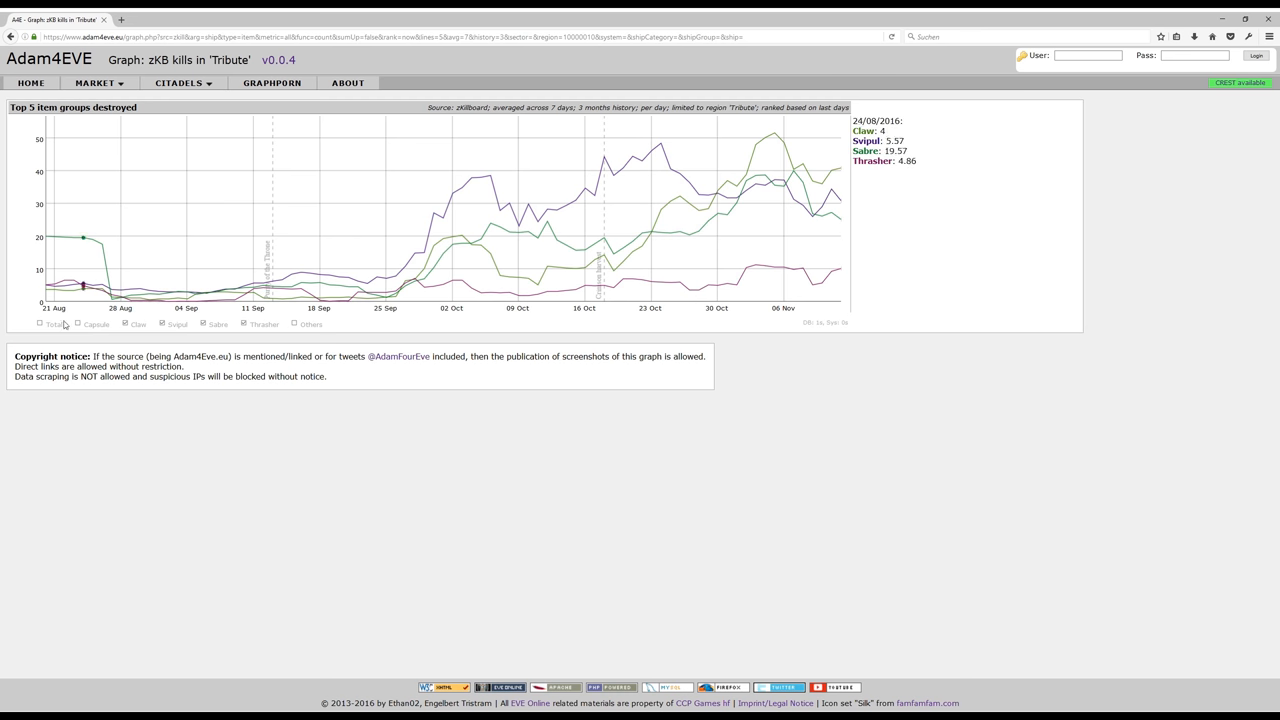
Step: Show the Total and Others lines on the Tribute ship kills chart
{"action": "left_click", "coordinate": [41, 324]}
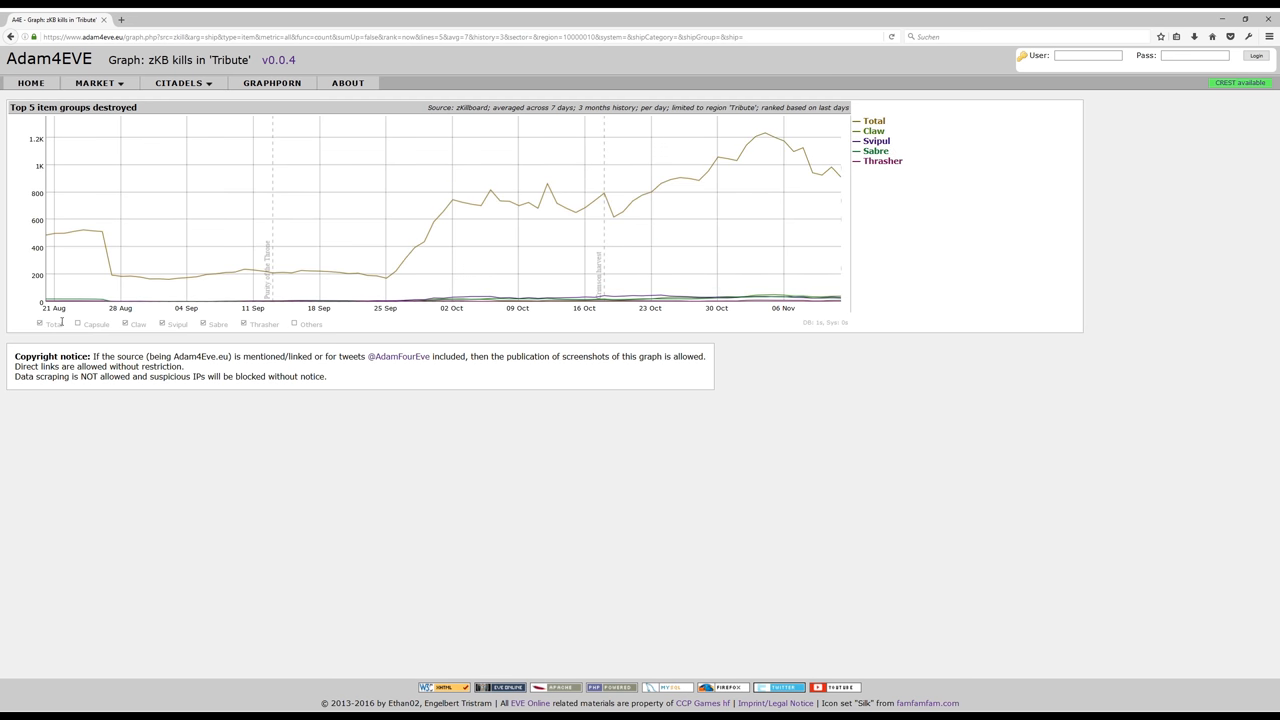
{"action": "left_click", "coordinate": [294, 324]}
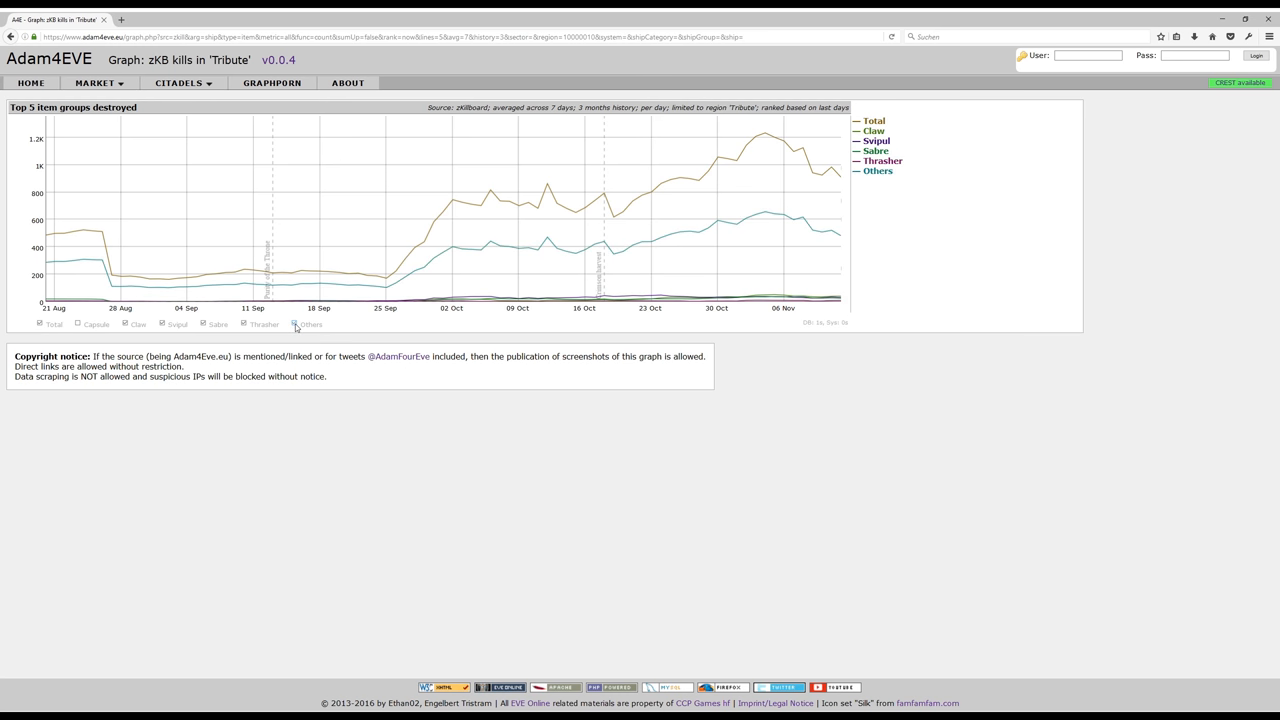
{"action": "mouse_move", "coordinate": [350, 324]}
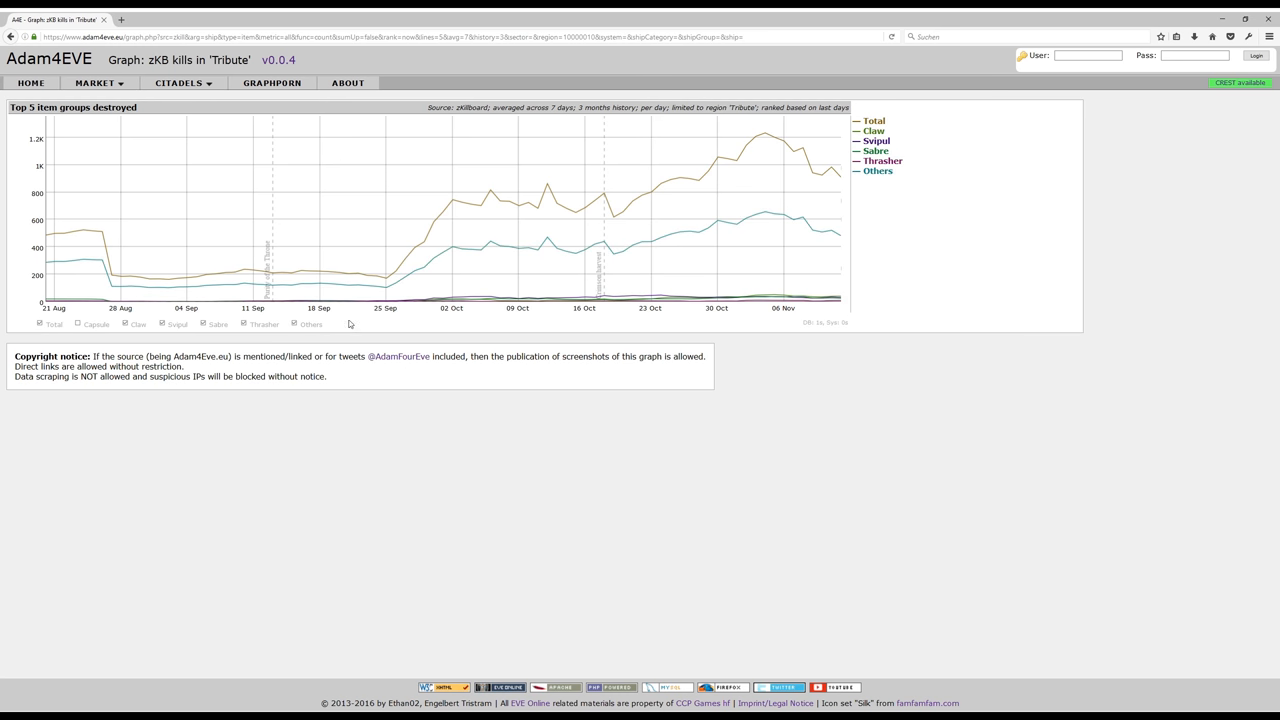
{"action": "mouse_move", "coordinate": [776, 296]}
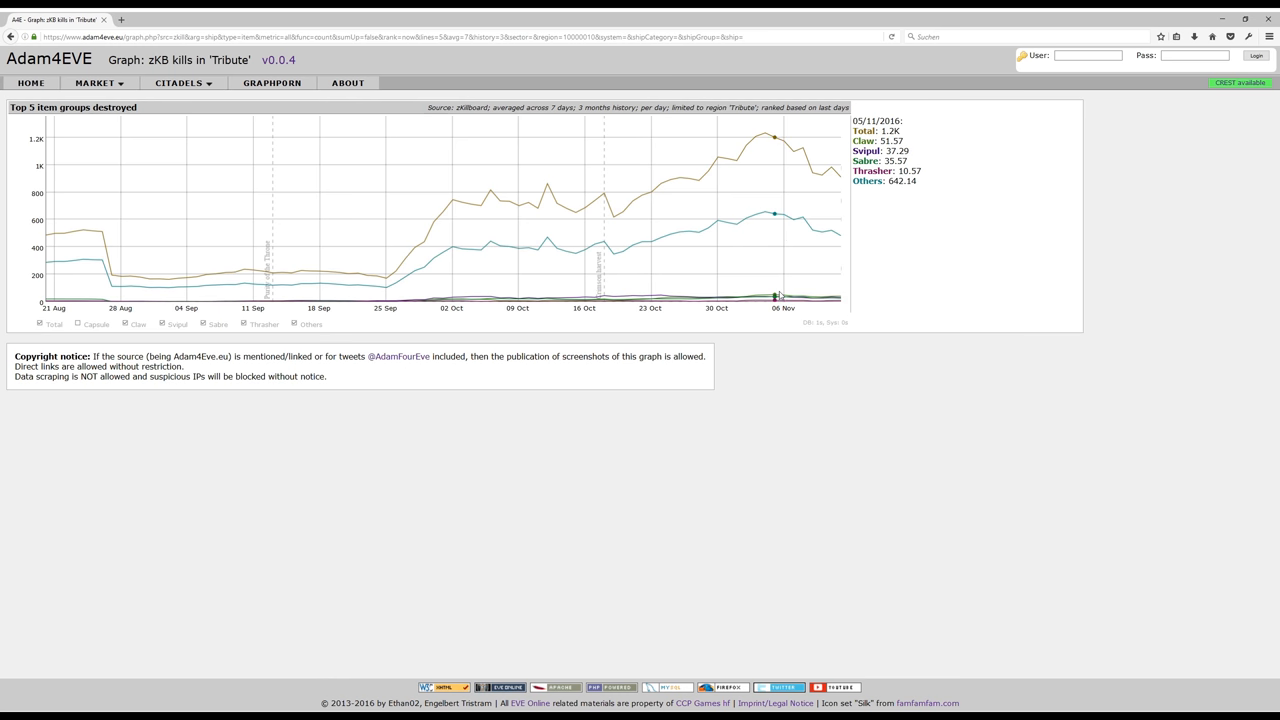
{"action": "mouse_move", "coordinate": [702, 174]}
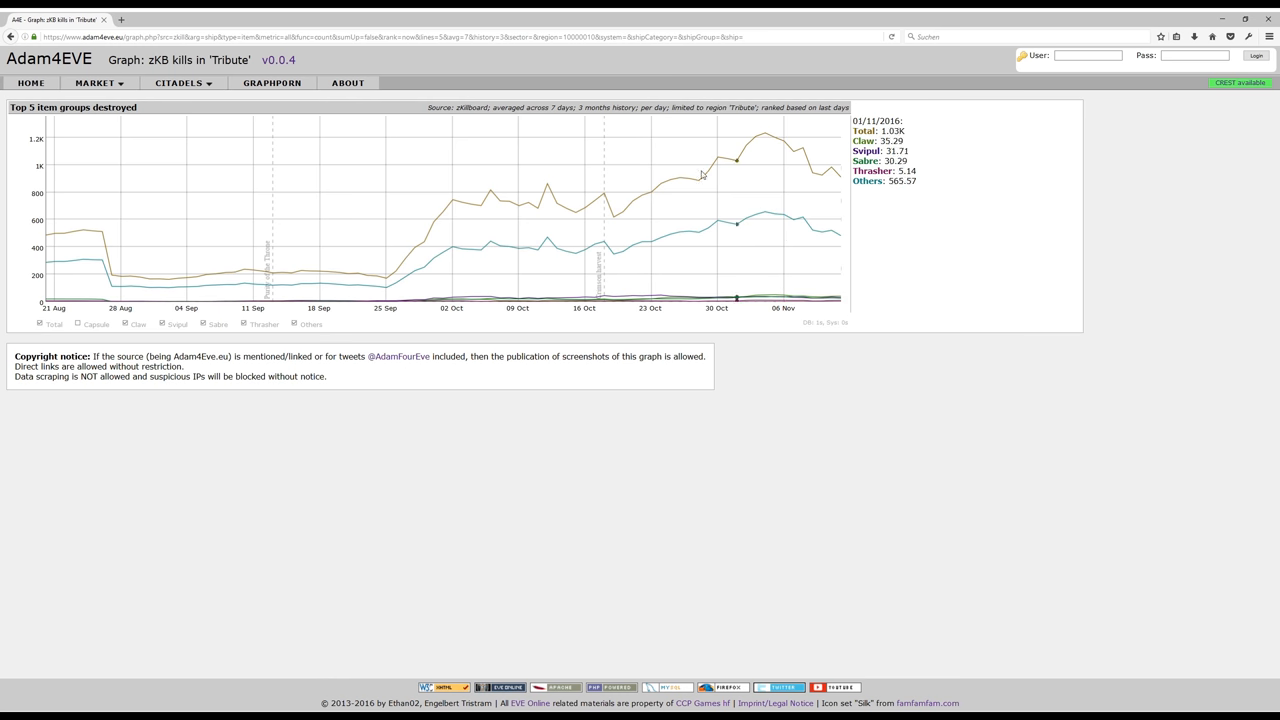
{"action": "mouse_move", "coordinate": [787, 153]}
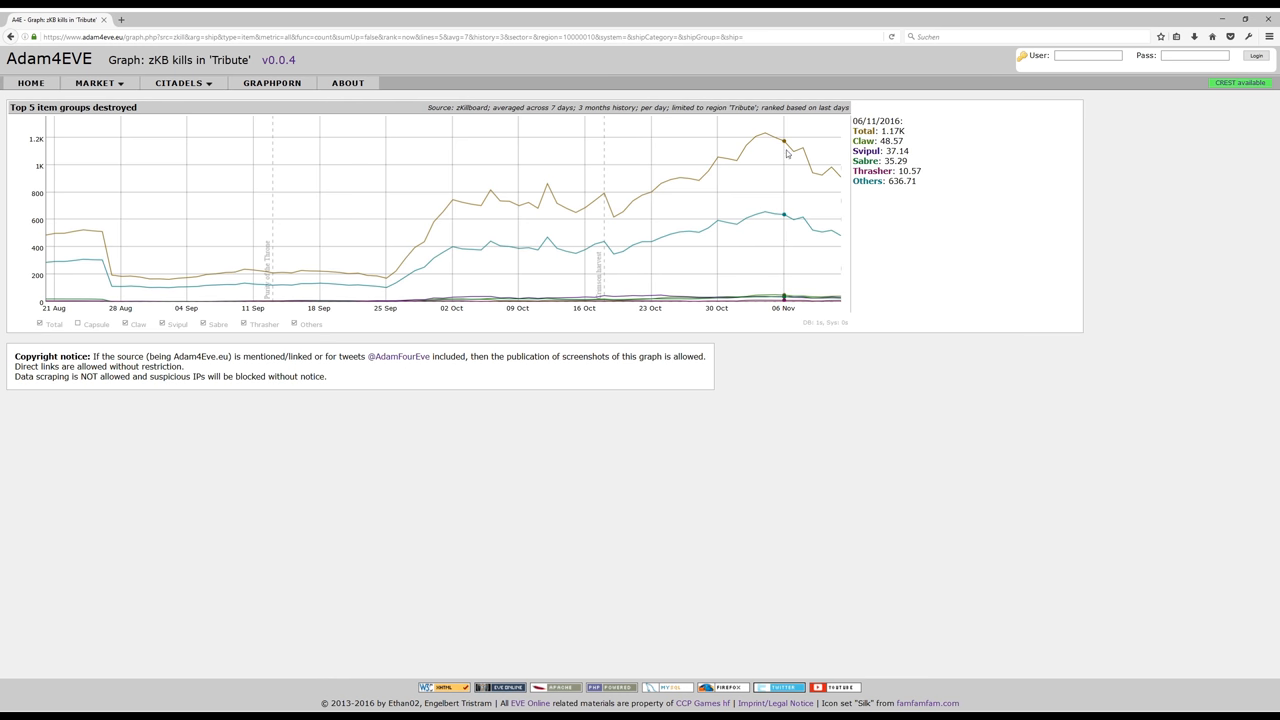
{"action": "mouse_move", "coordinate": [784, 184]}
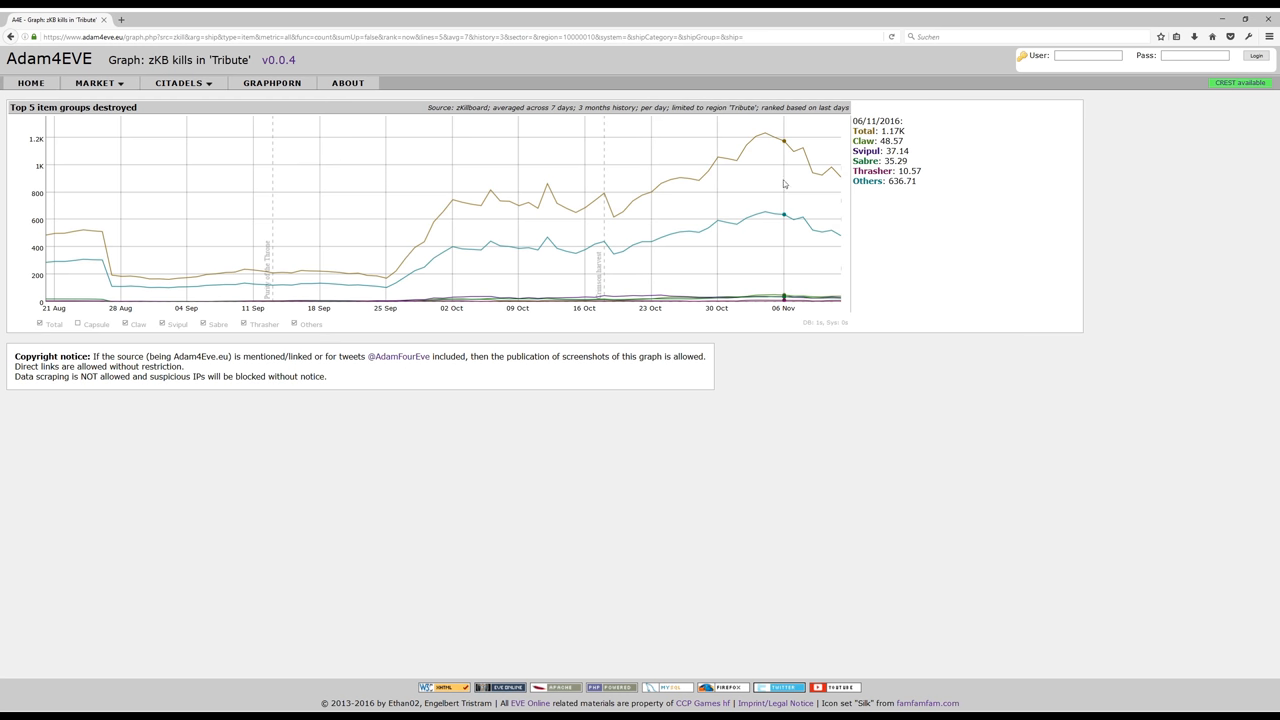
{"action": "mouse_move", "coordinate": [62, 293]}
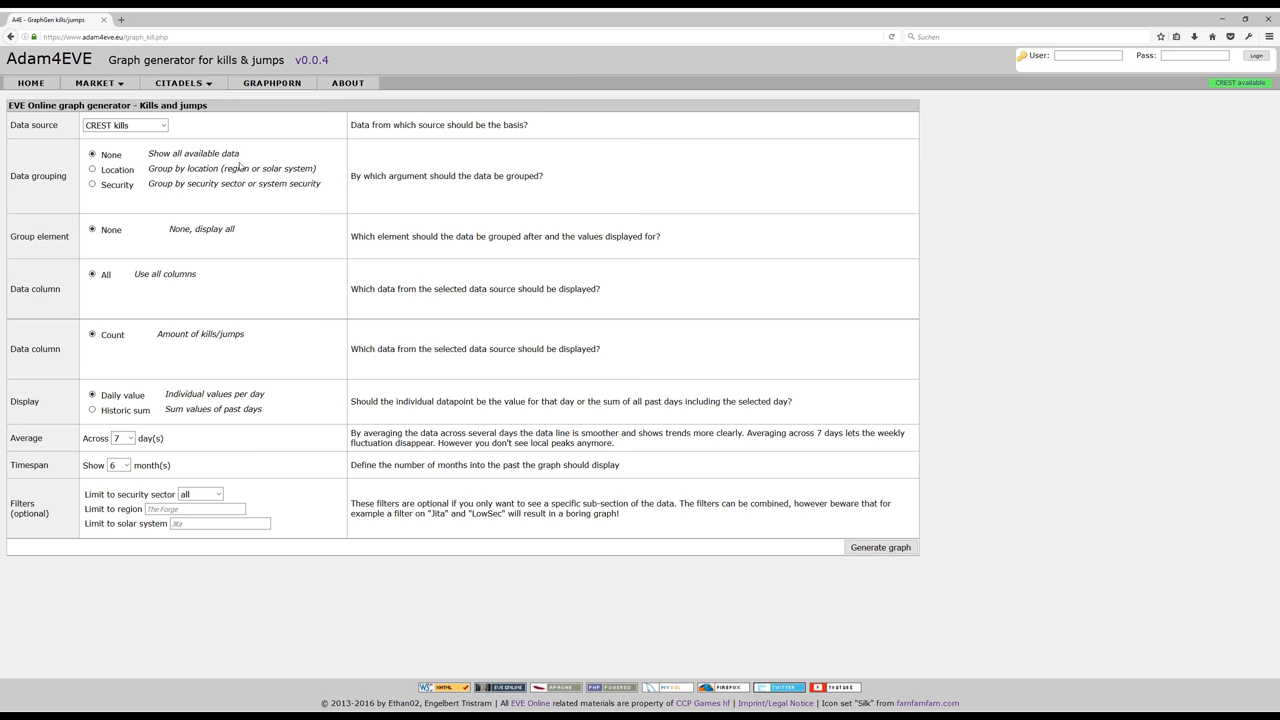
{"action": "mouse_move", "coordinate": [255, 160]}
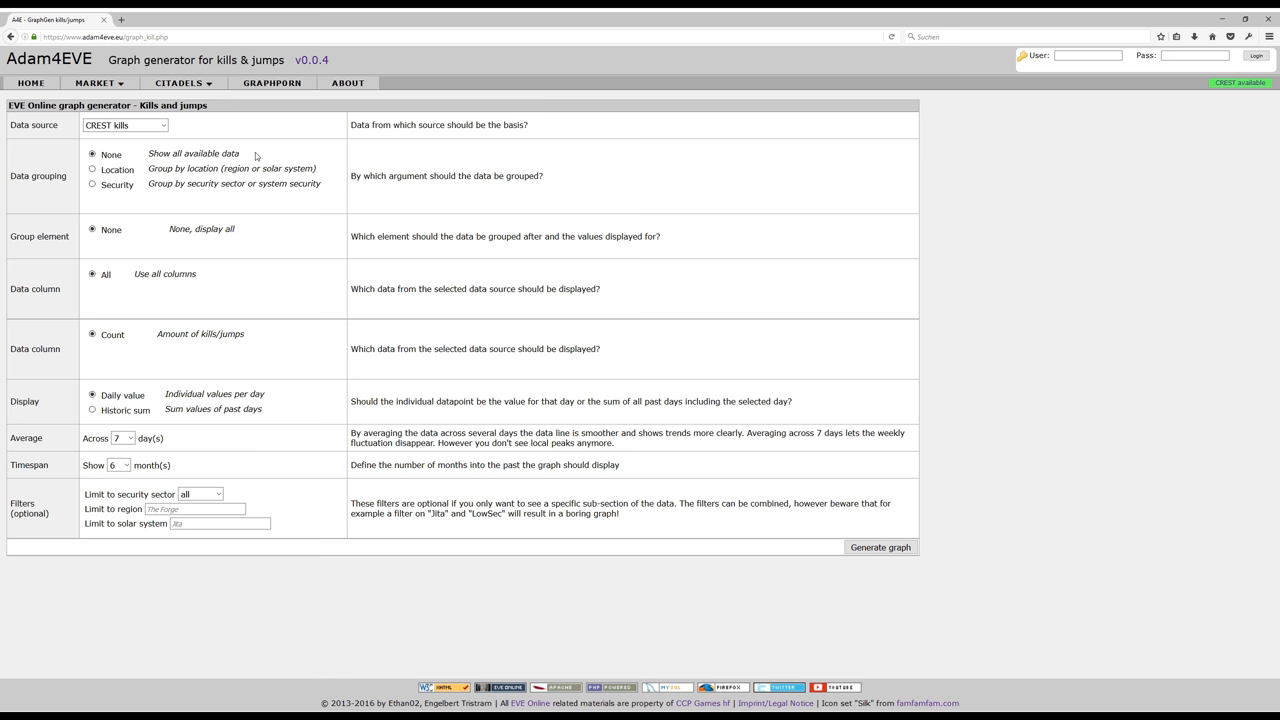
{"action": "mouse_move", "coordinate": [256, 155]}
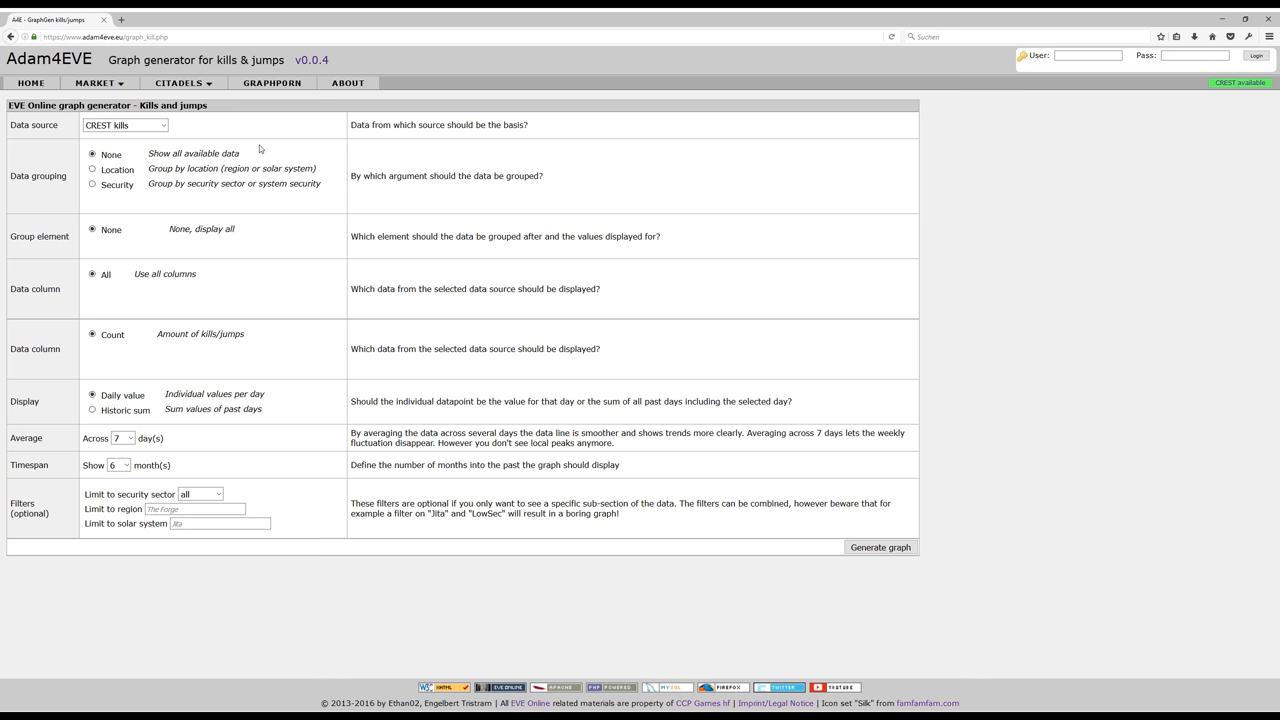
{"action": "mouse_move", "coordinate": [292, 193]}
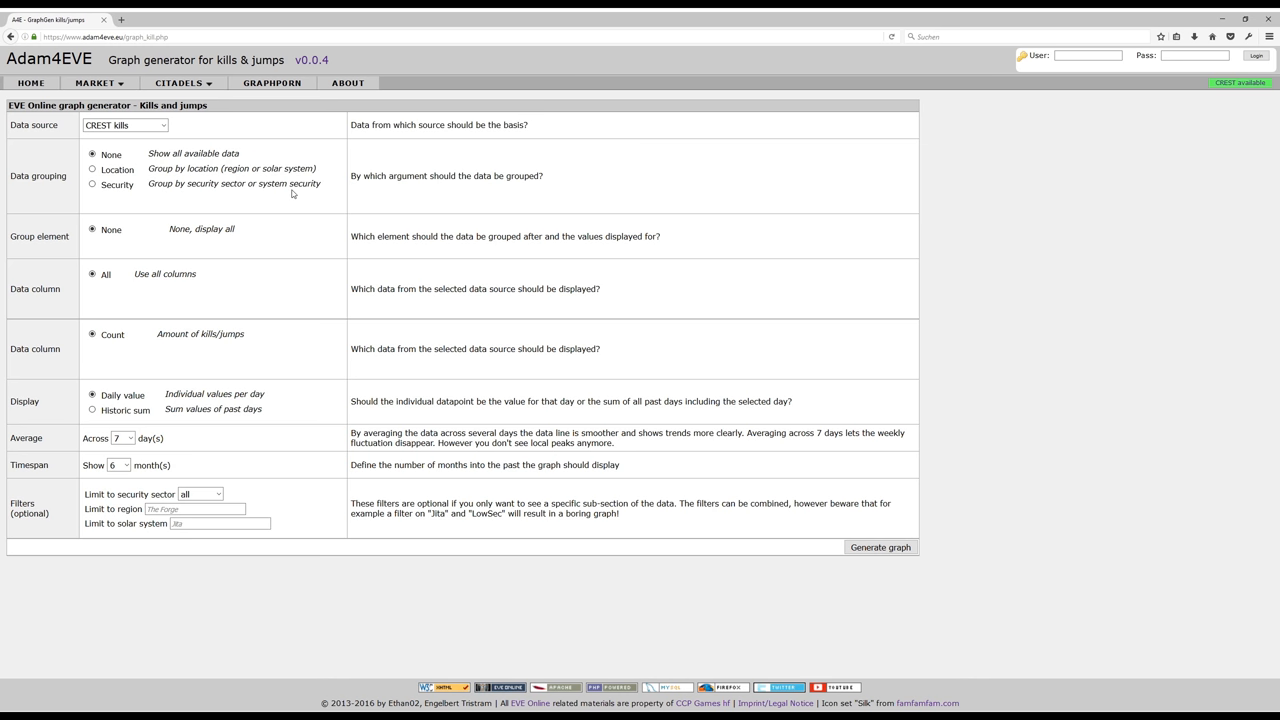
{"action": "mouse_move", "coordinate": [777, 342]}
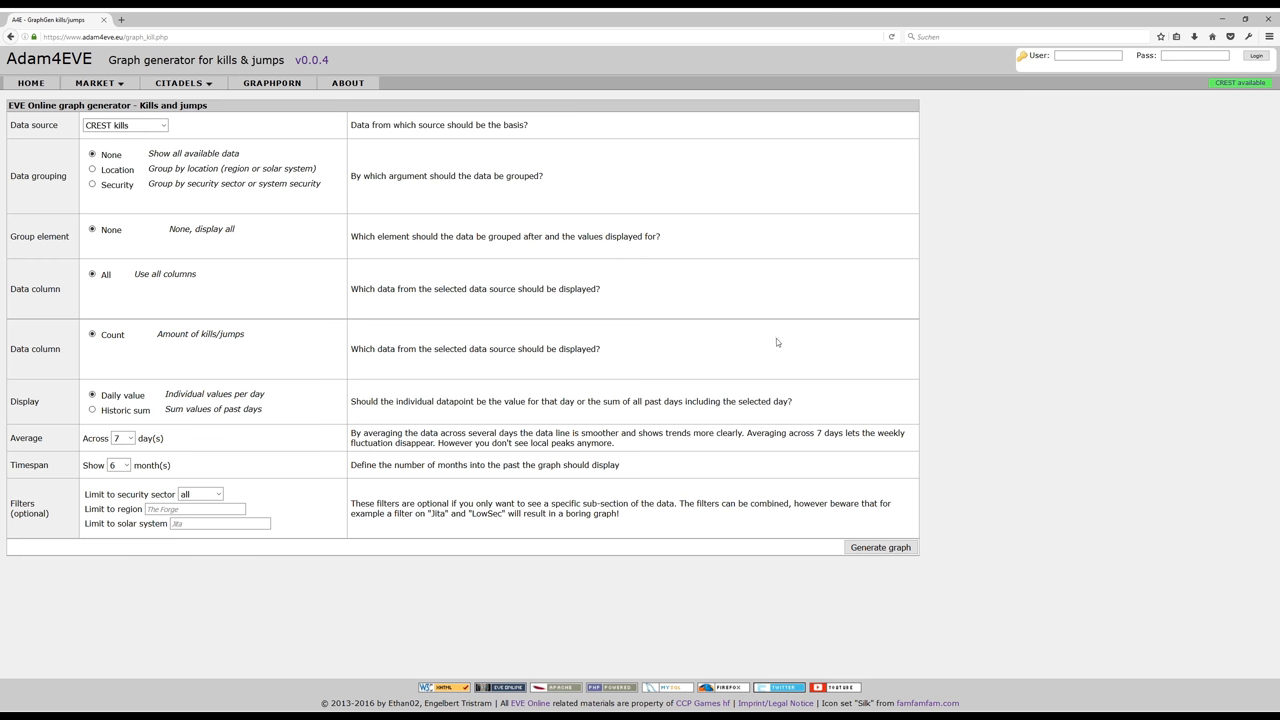